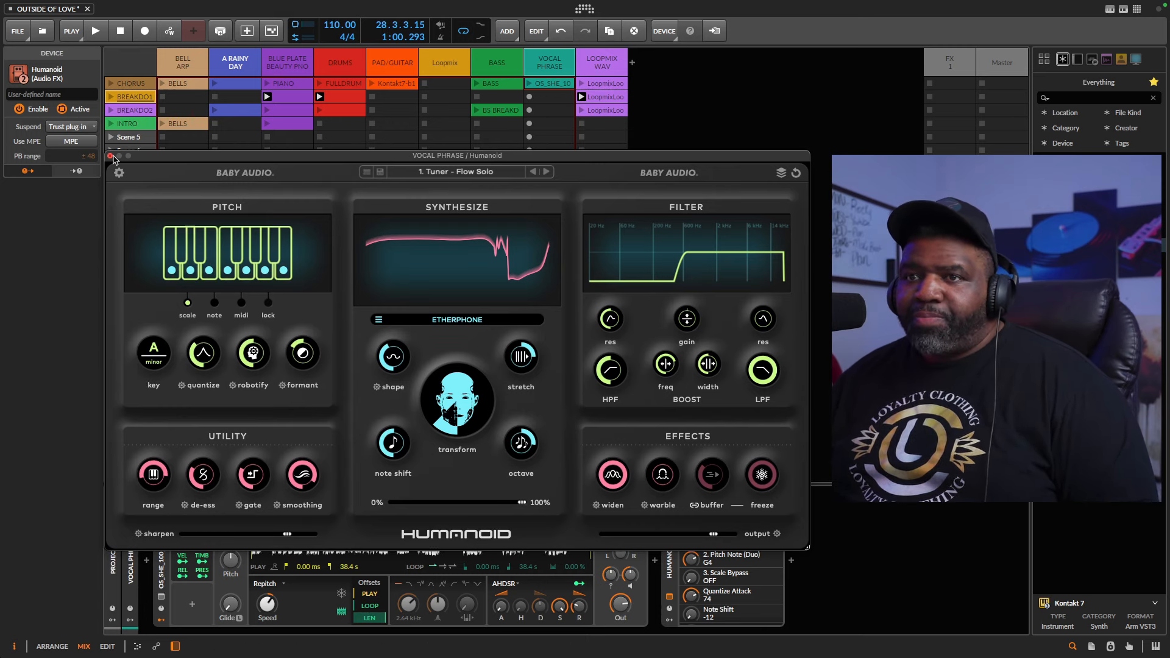
Close Humanoid and play the song, muting then unmuting the Vocal Phrase track
left_click(109, 155)
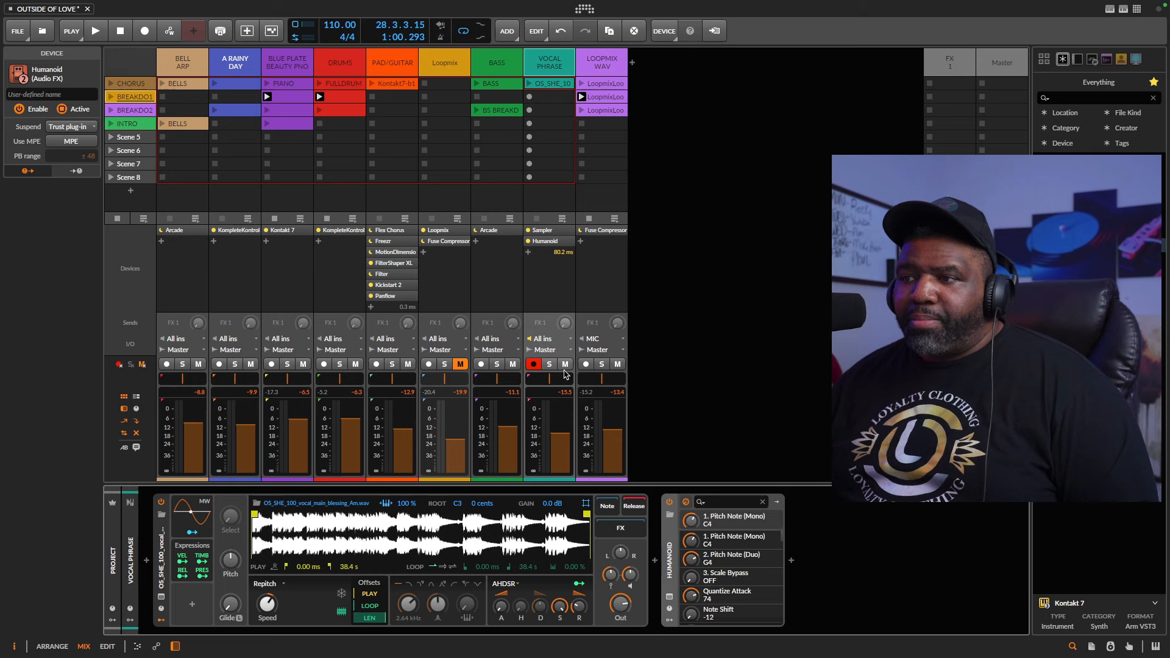
left_click(565, 364)
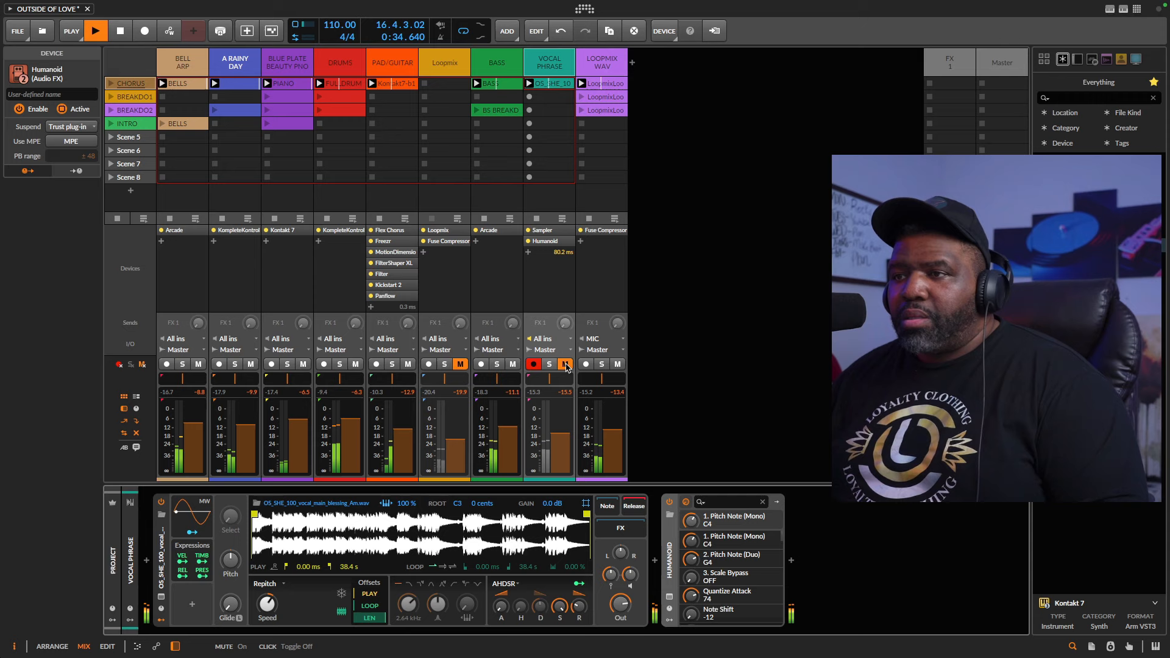
left_click(120, 30)
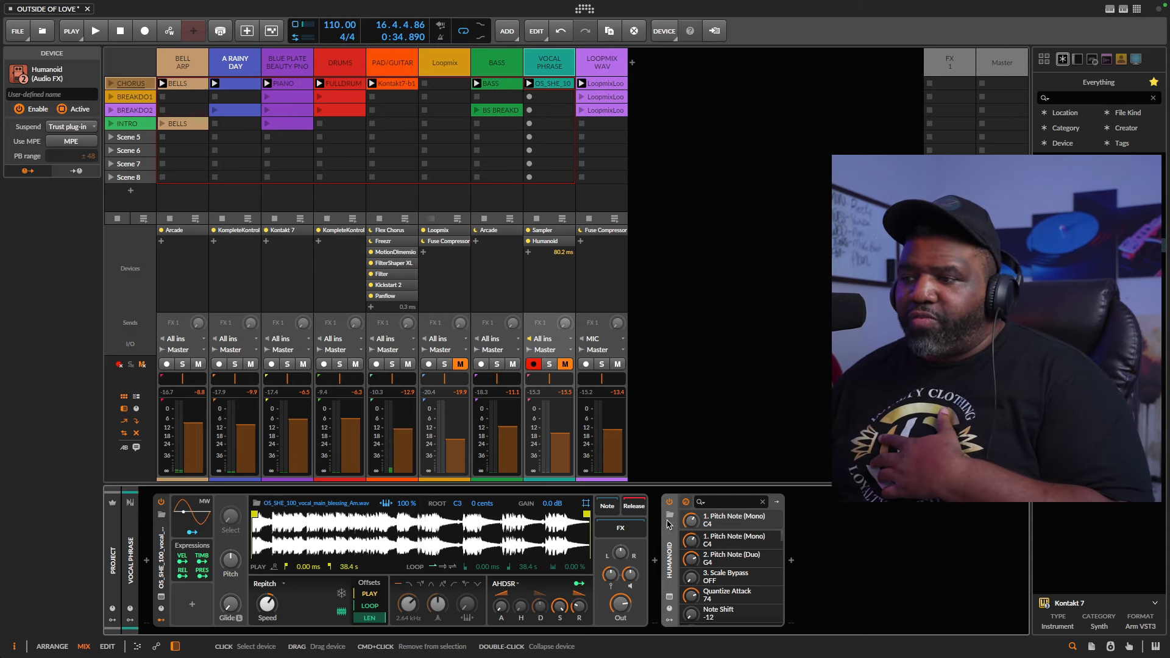
mouse_move(582, 362)
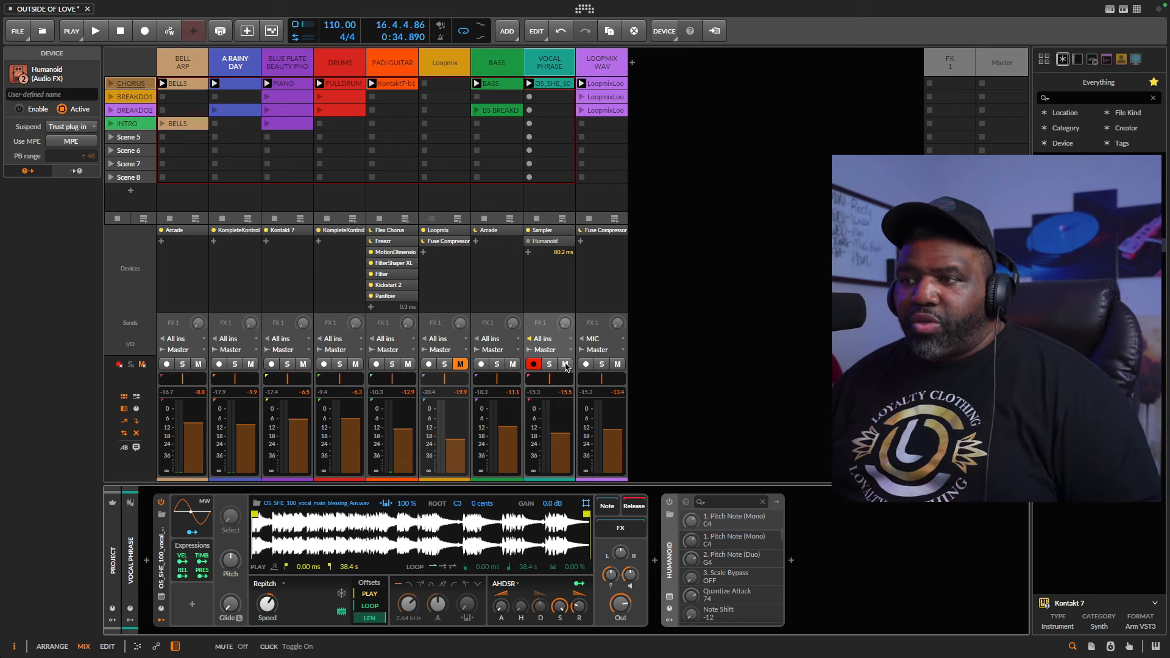
left_click(96, 30)
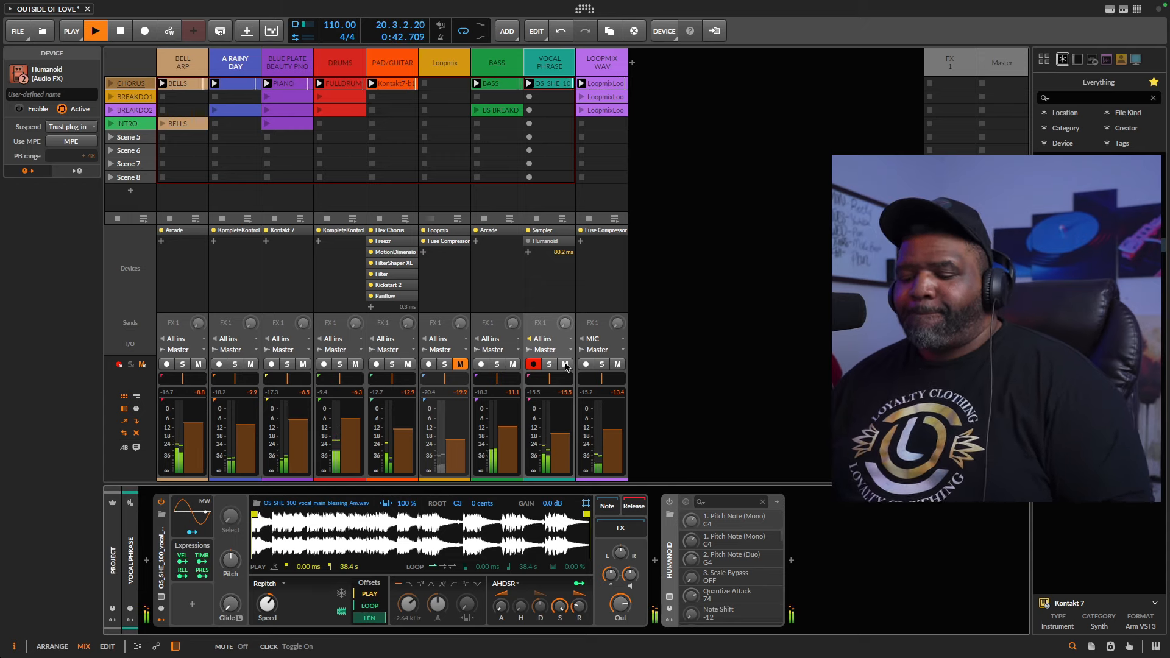
Stop the song's playback
left_click(120, 30)
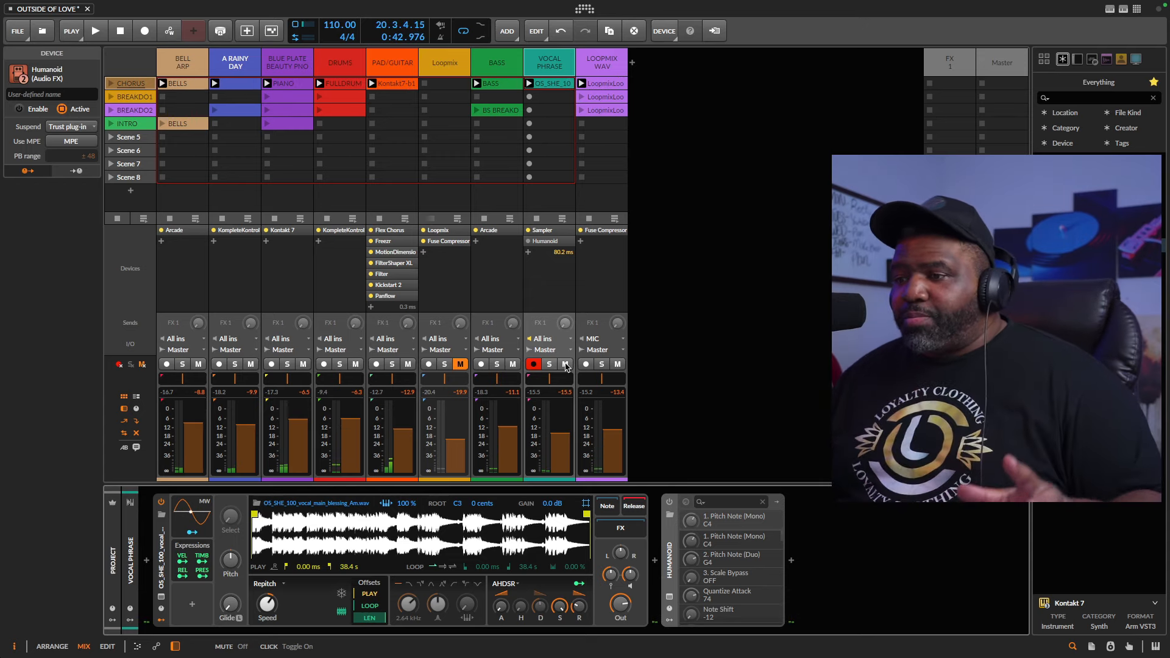
mouse_move(679, 534)
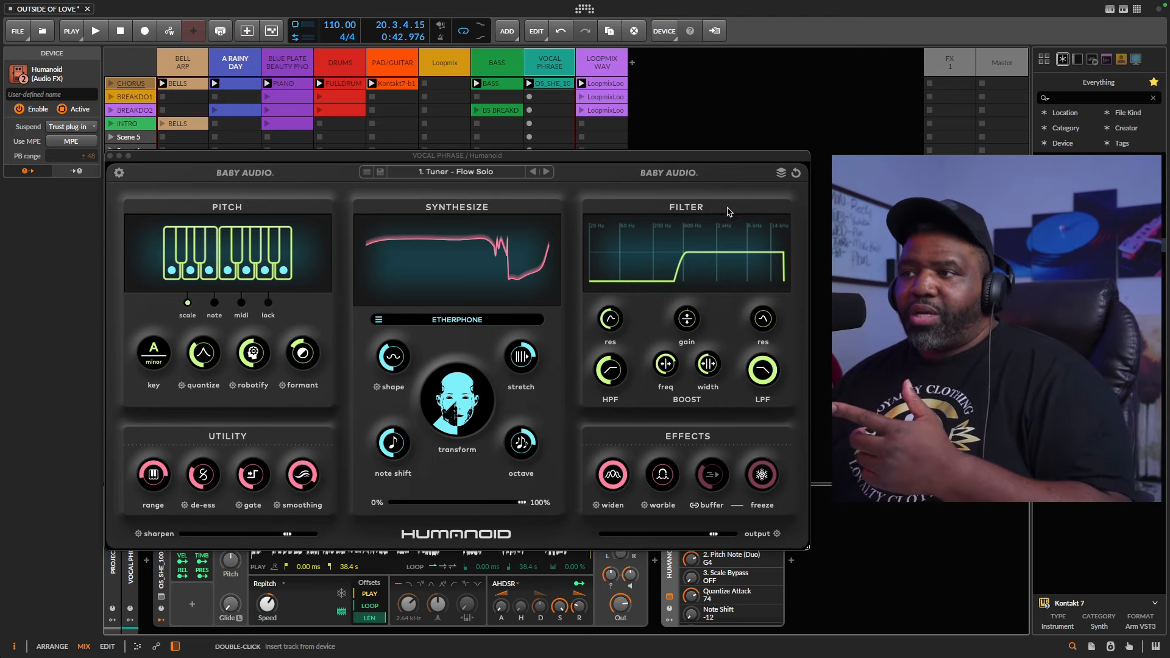
mouse_move(687, 463)
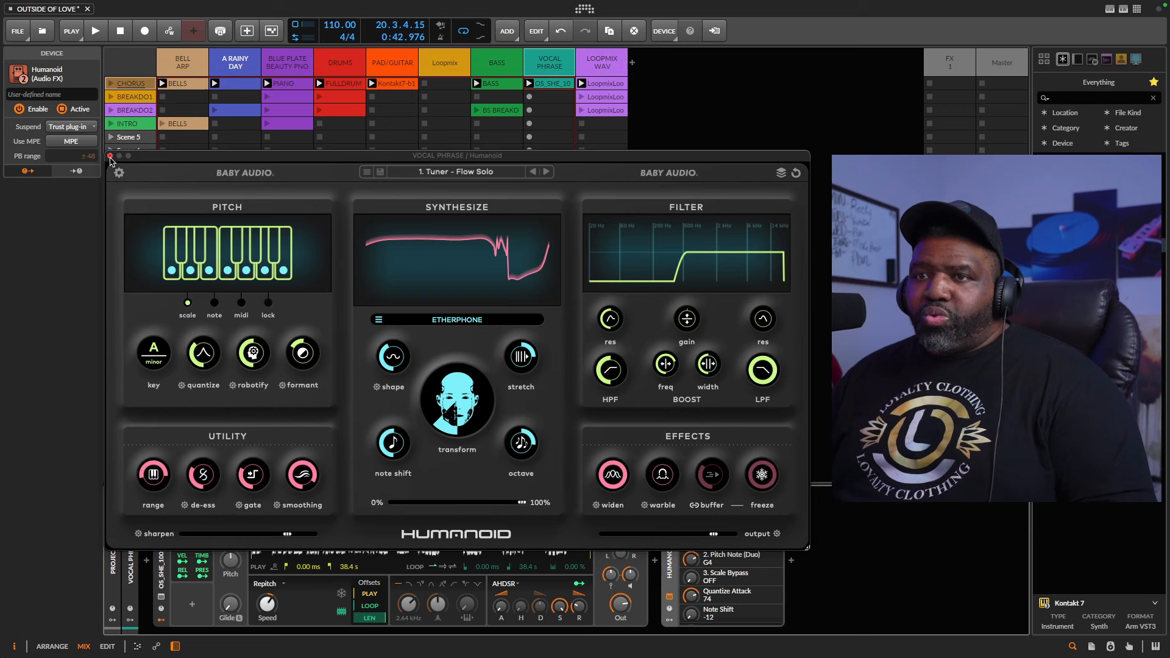
left_click(110, 155)
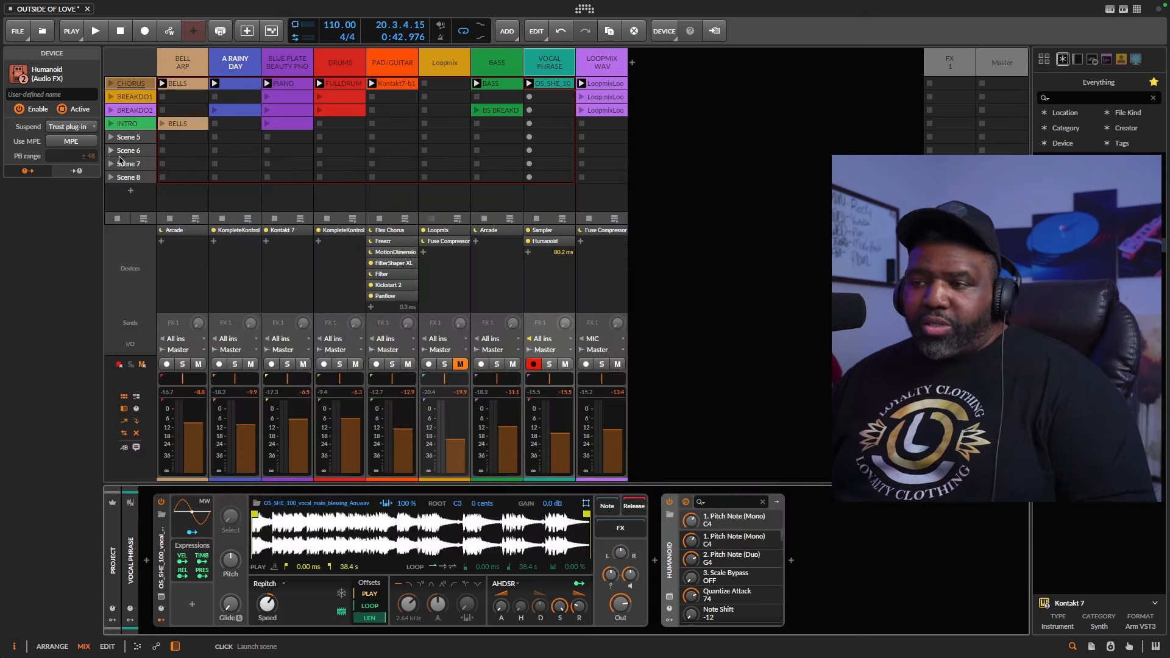
left_click(549, 365)
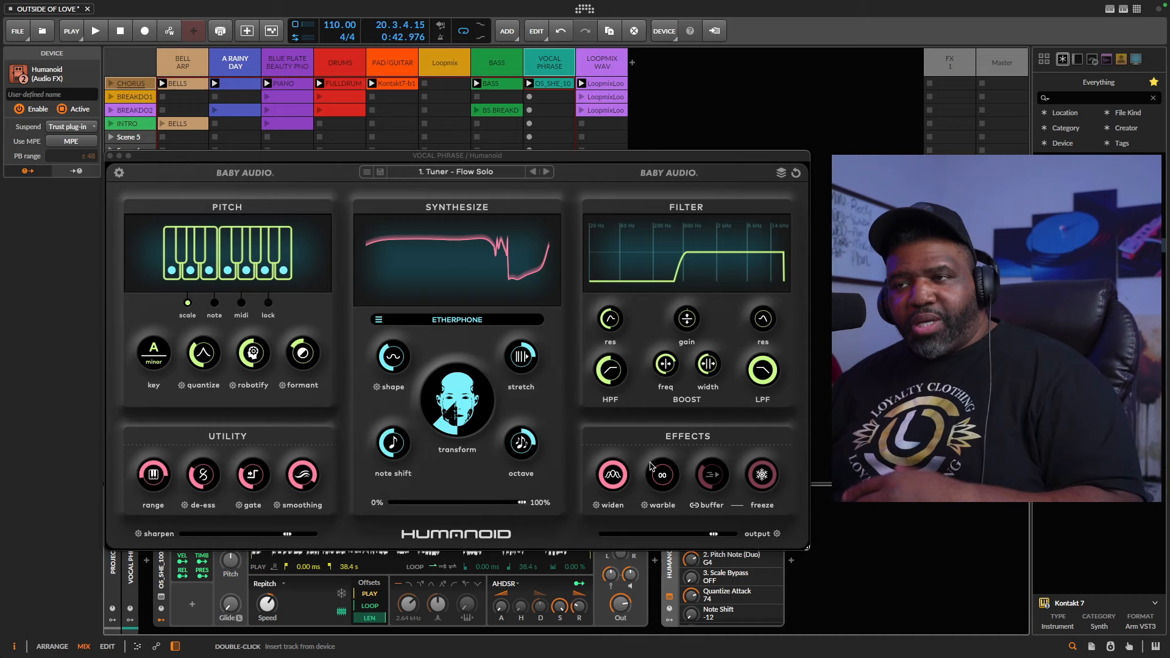
Open Humanoid's preset list and scroll the Factory presets to 1. Tuner - Automaton
left_click(456, 172)
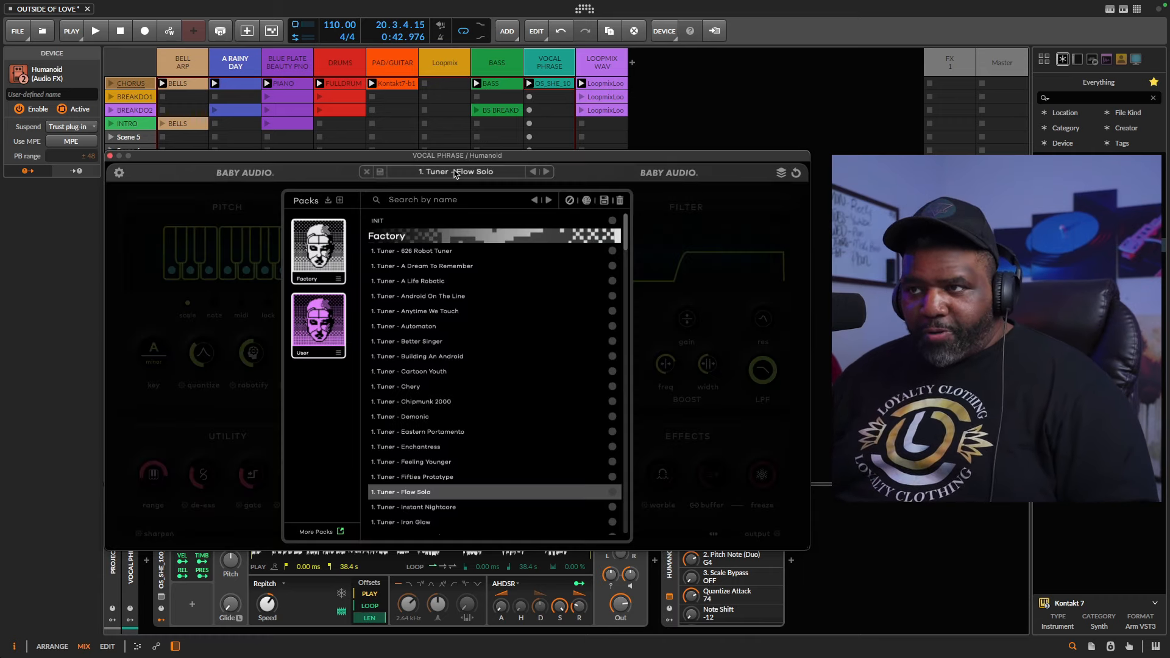
mouse_move(461, 387)
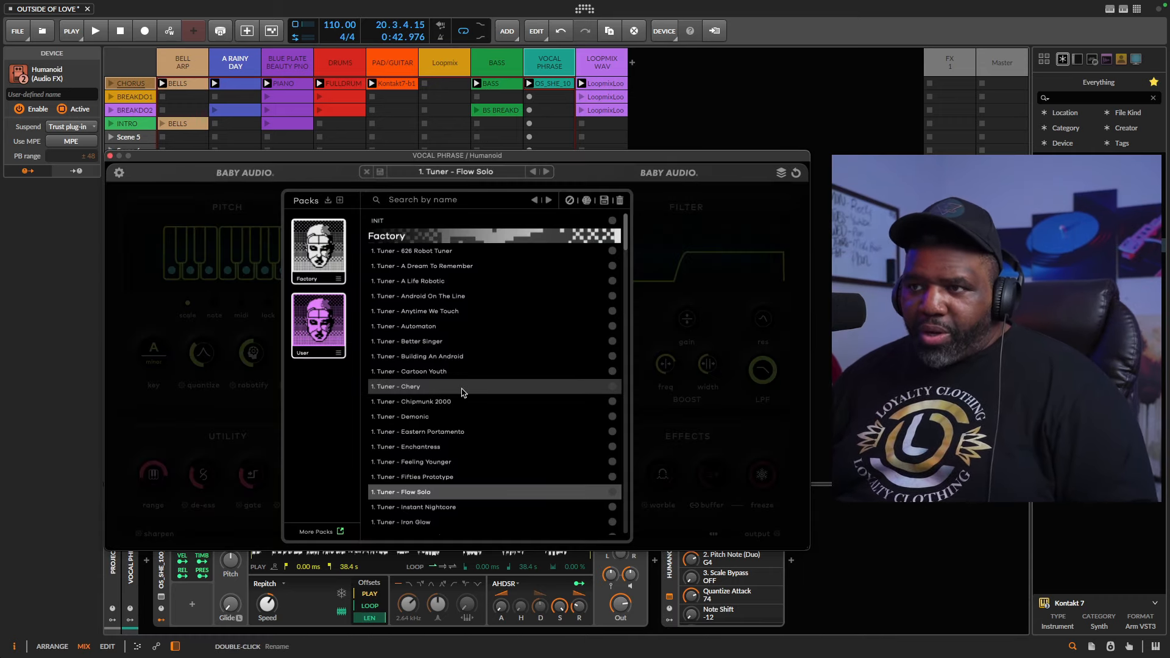
mouse_move(448, 296)
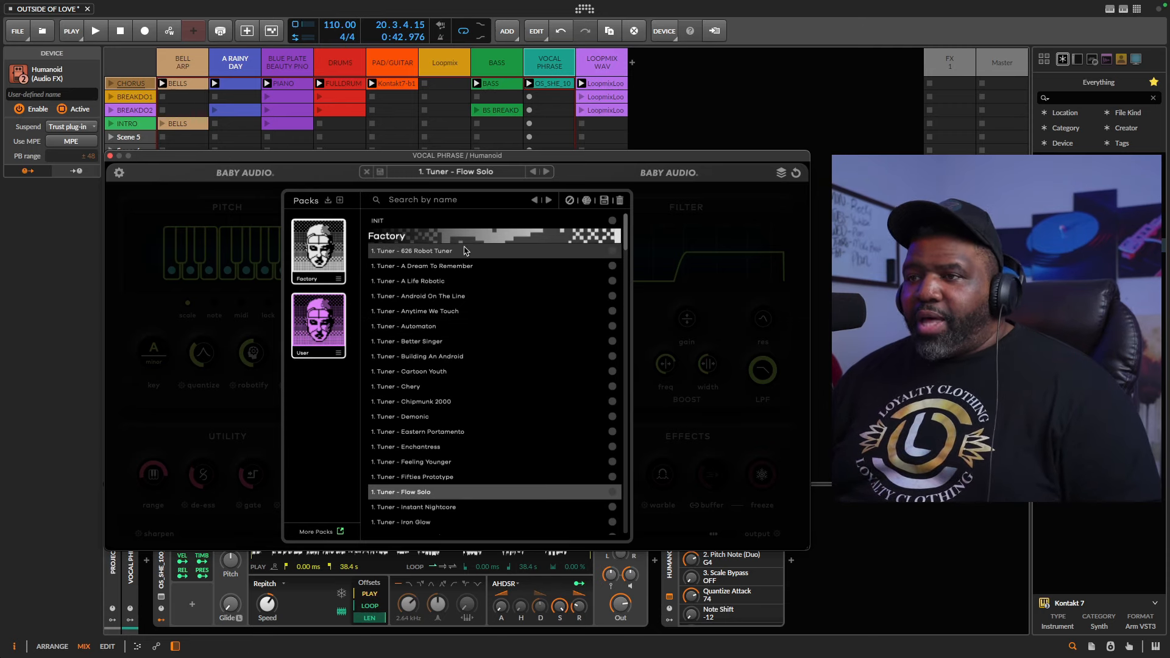
mouse_move(439, 329)
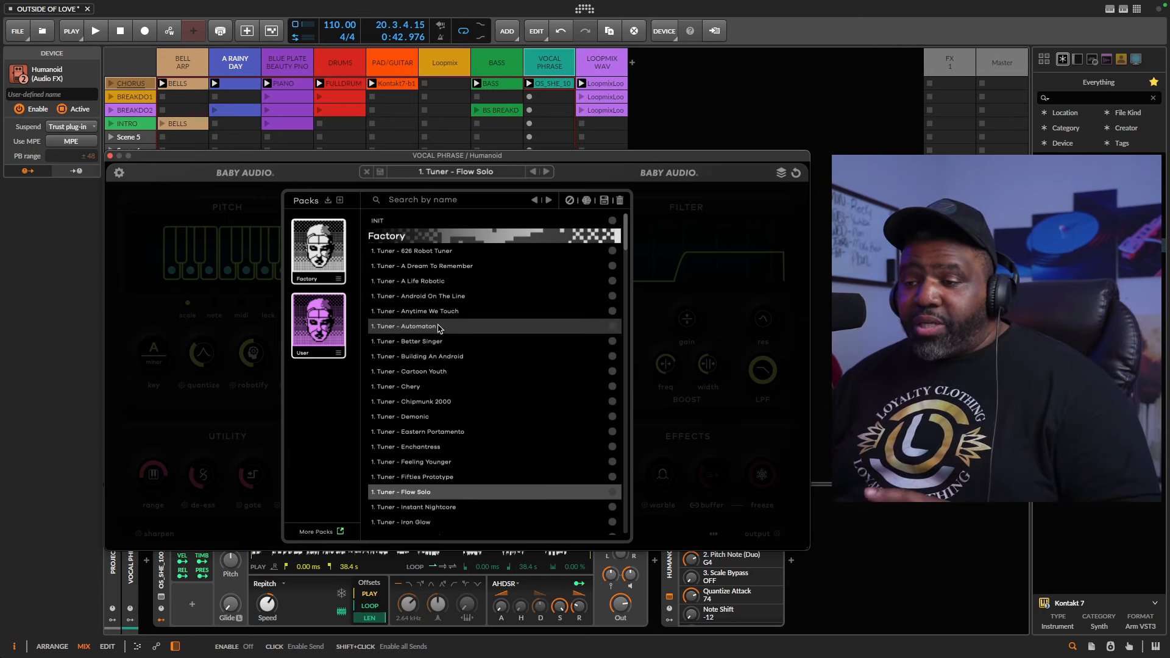
scroll("down", 3)
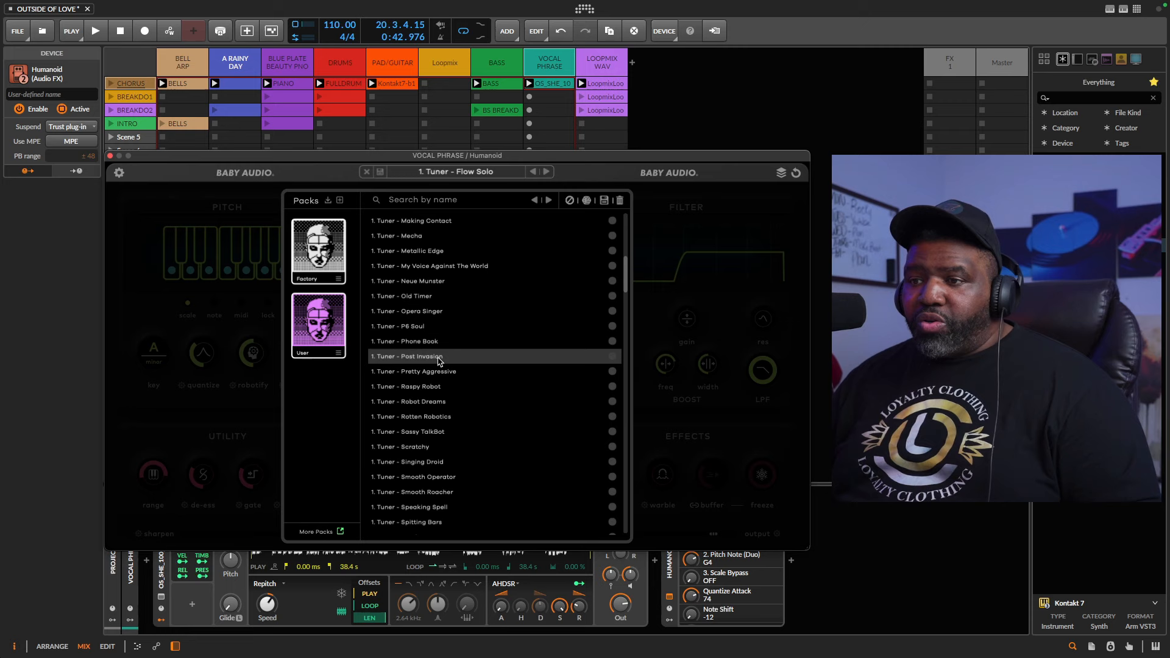
scroll("down", 3)
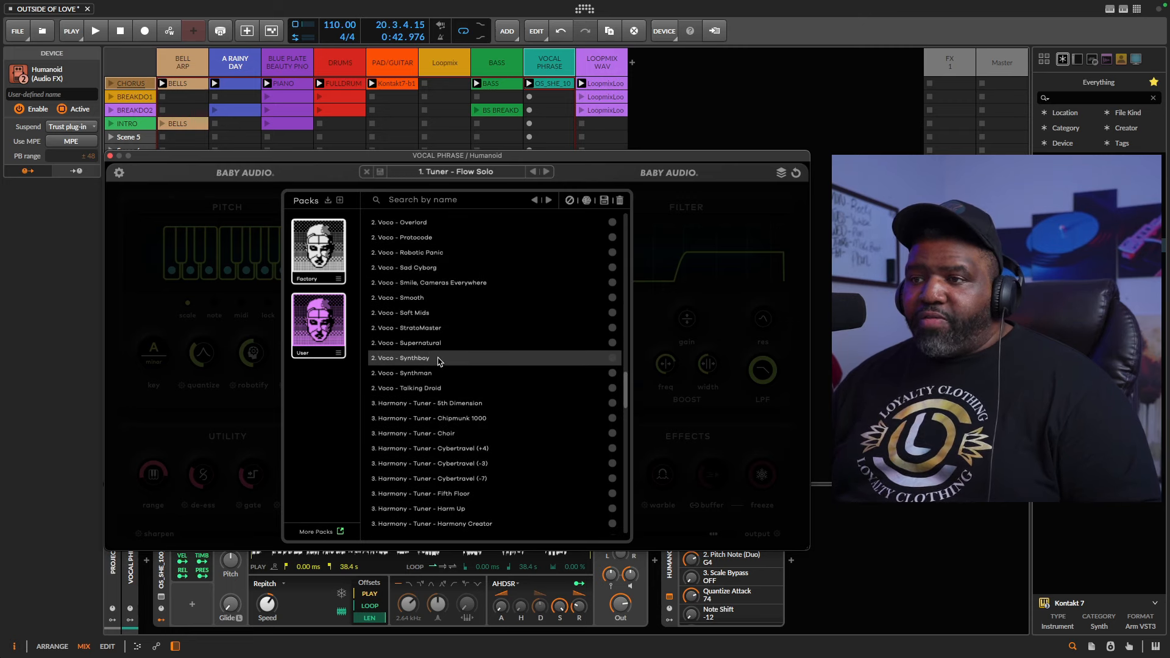
scroll("down", 3)
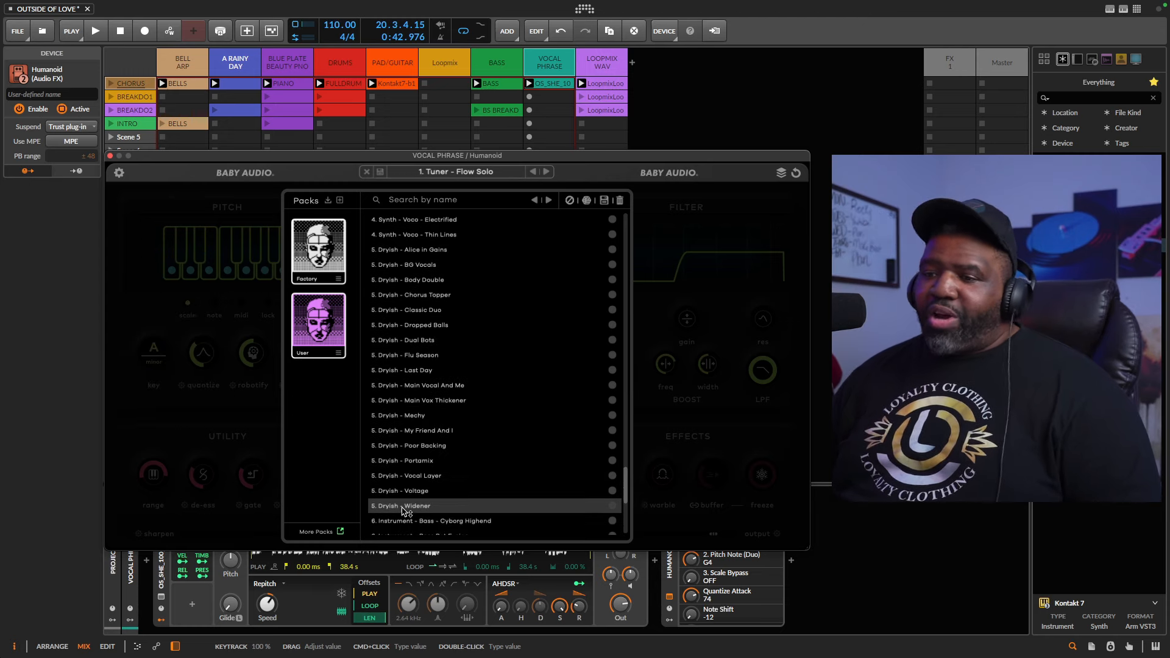
scroll("down", 3)
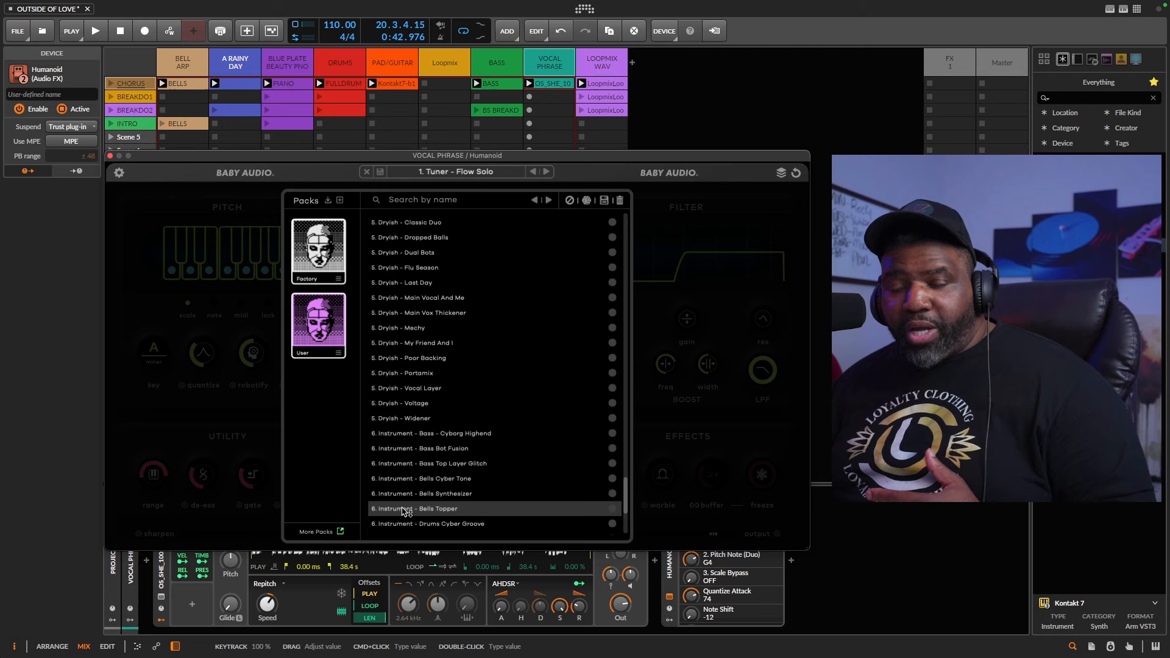
scroll("down", 3)
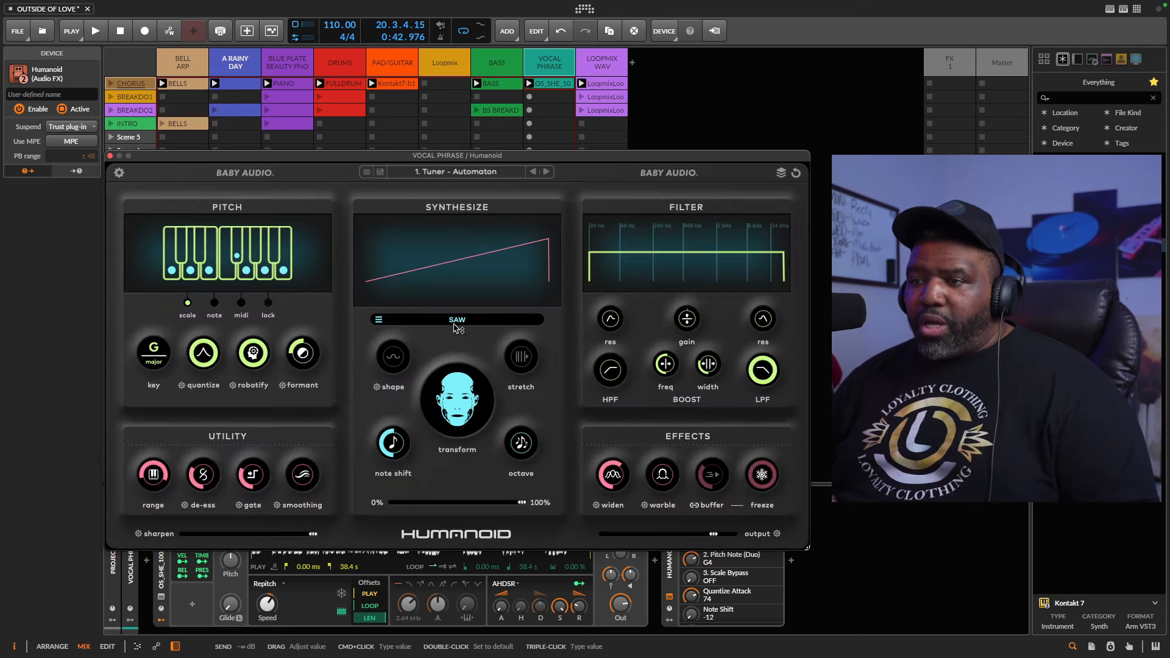
Set Humanoid's pitch correction key to A minor, starting and stopping playback around it
left_click(95, 31)
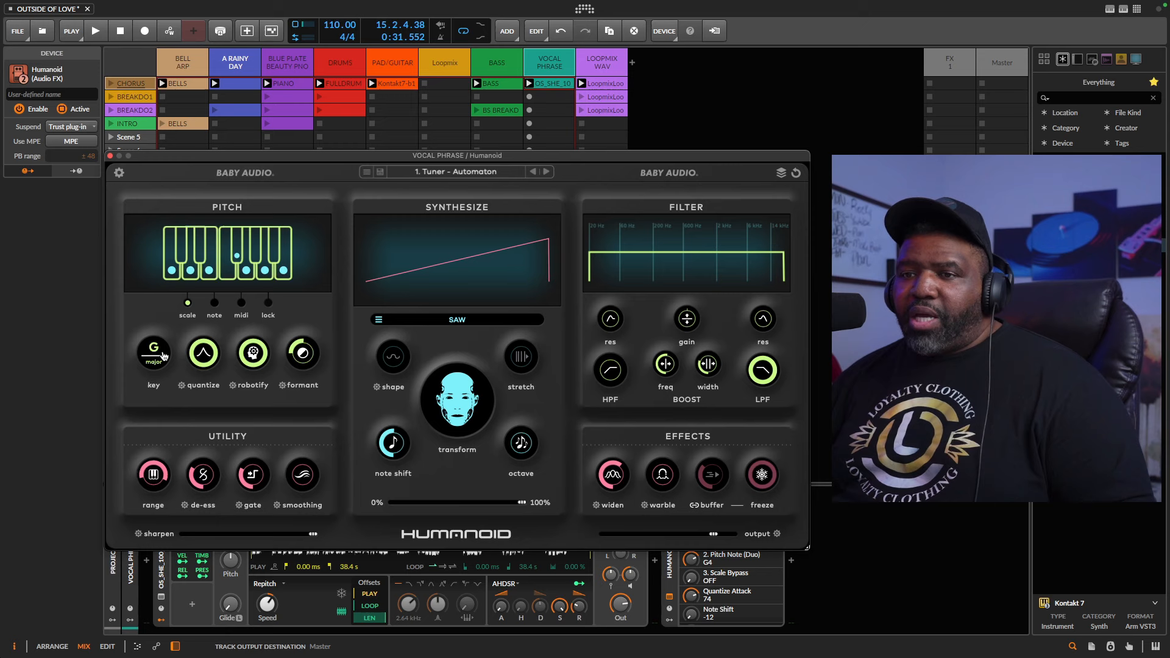
left_click(153, 351)
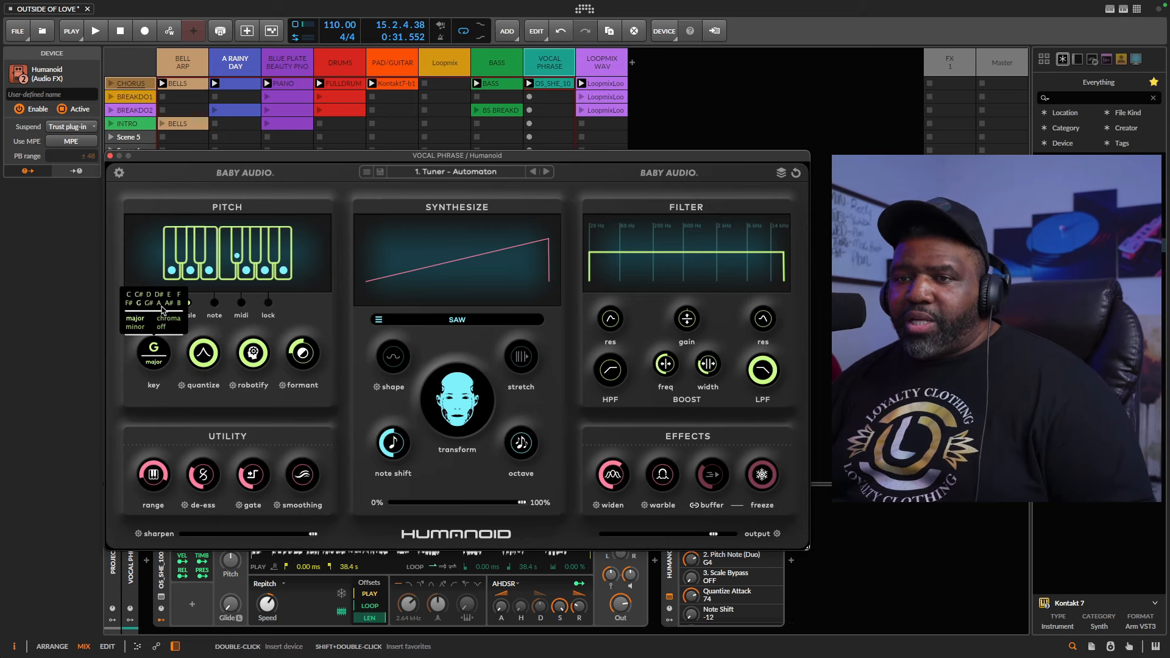
left_click(136, 327)
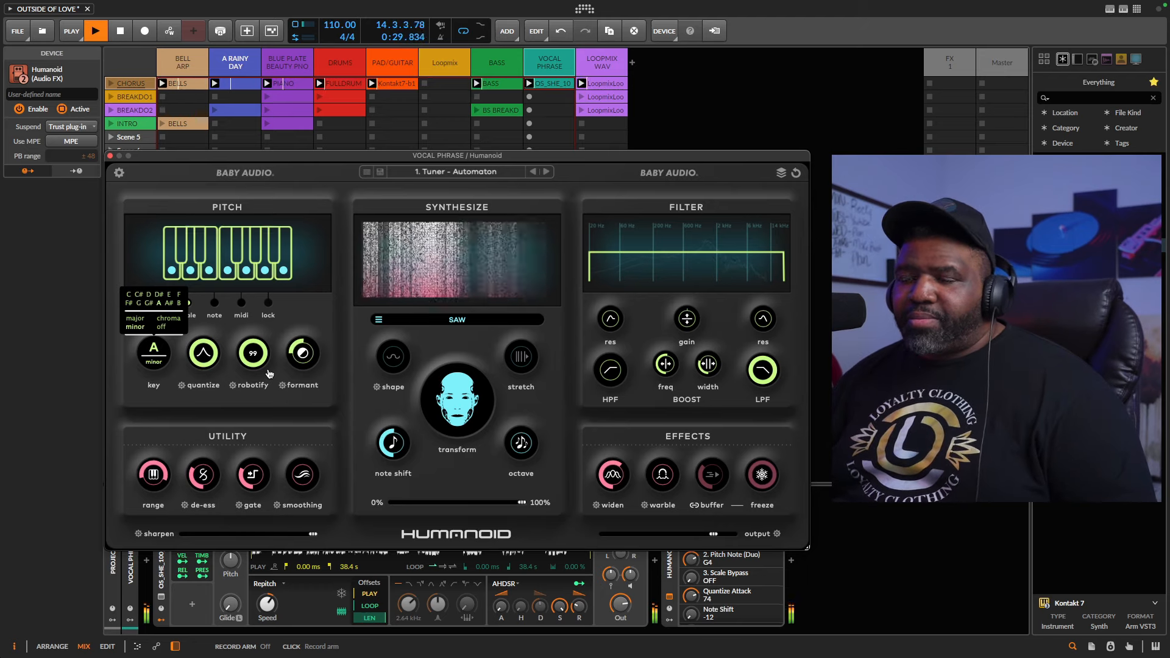
left_click(120, 31)
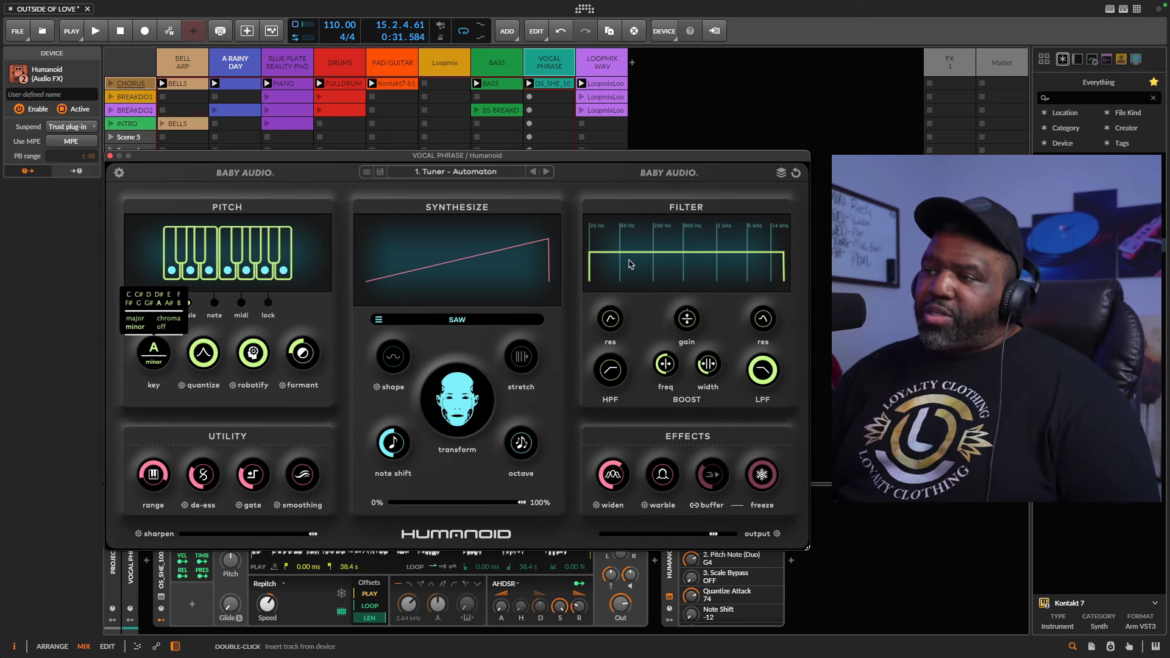
Dismiss the key choices, play the vocal clip, and restart it from the beginning
left_click(95, 31)
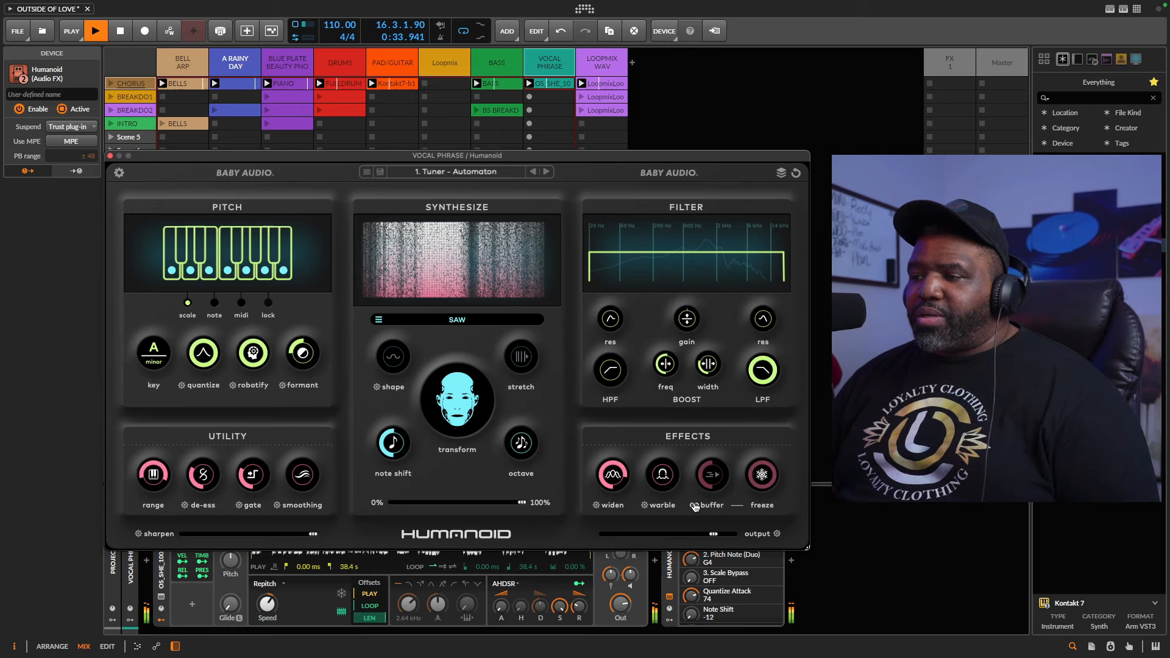
left_click(762, 475)
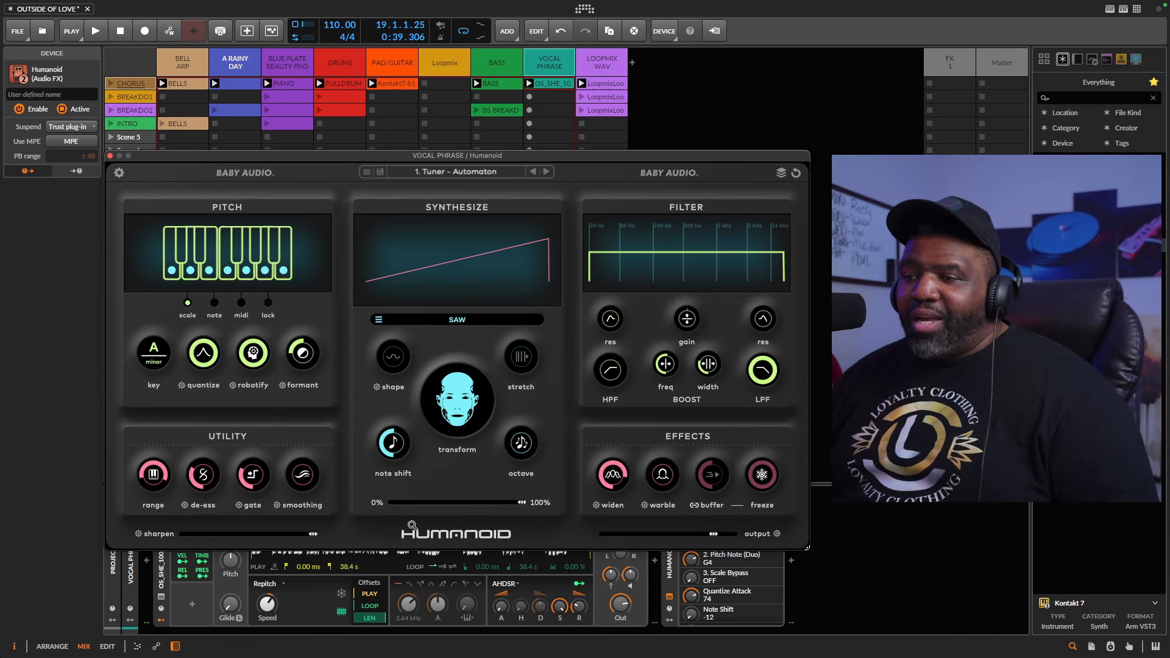
left_click(95, 30)
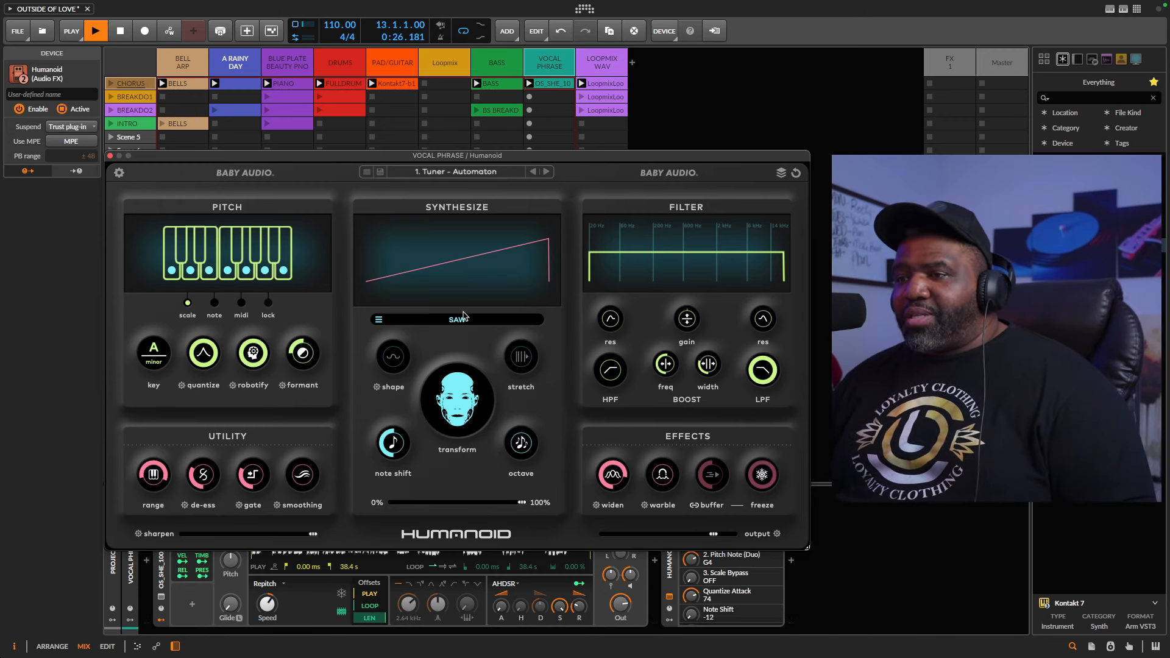
Switch Humanoid's synth waveform from Saw to Etherphone and reopen the preset list
left_click(456, 319)
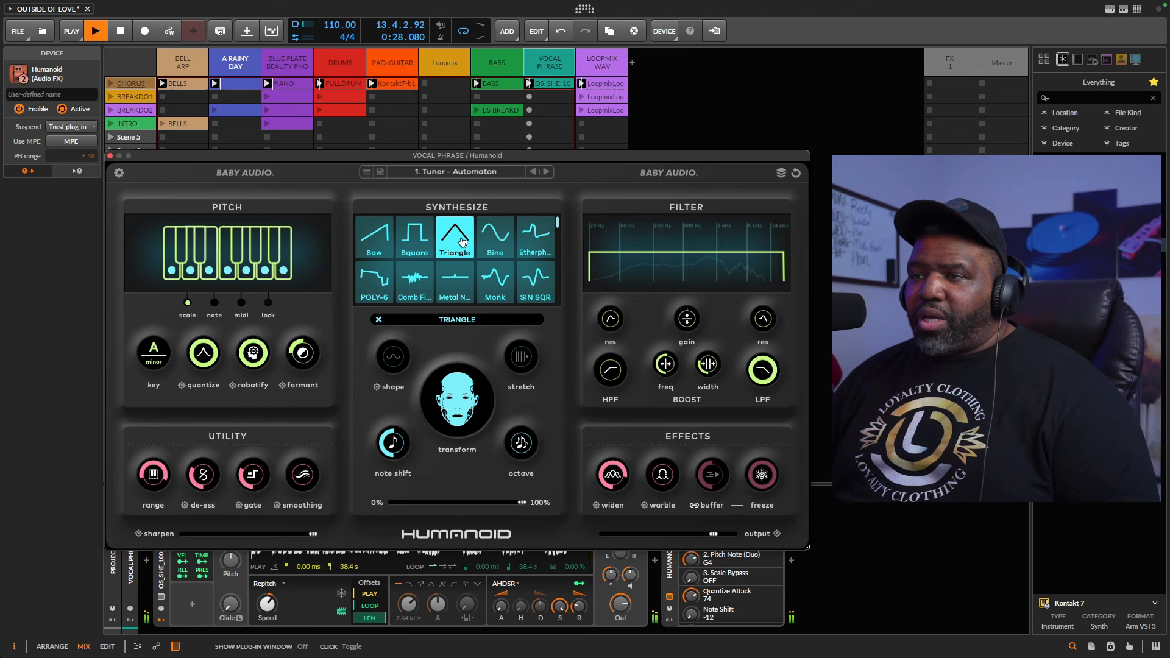
left_click(535, 237)
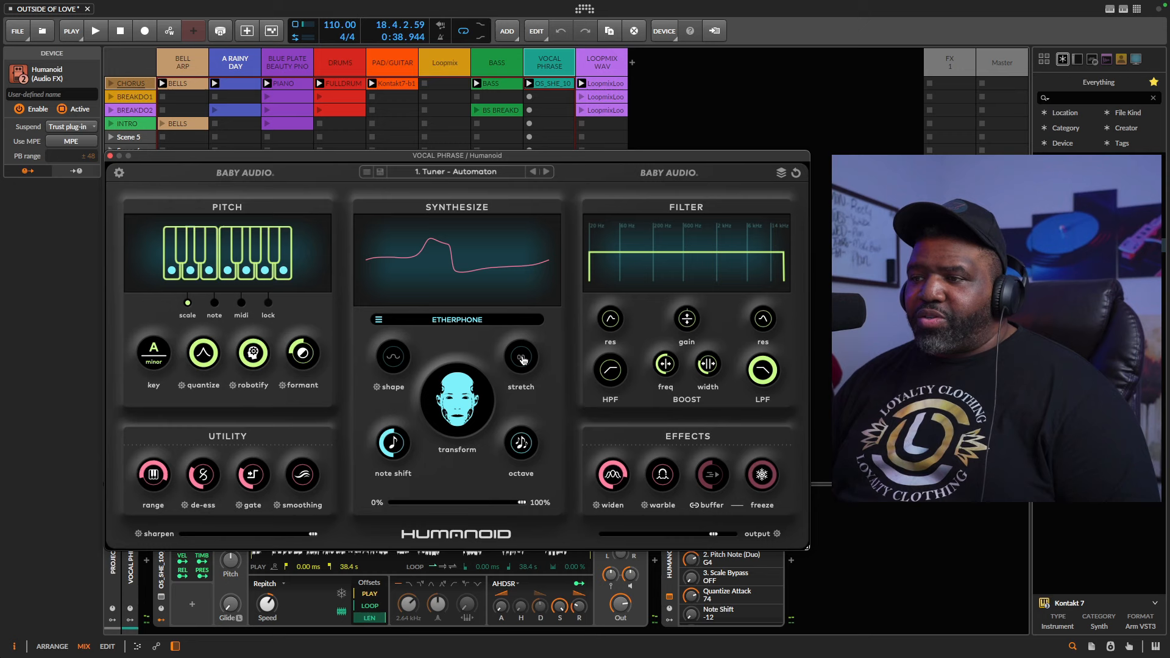
left_click(95, 30)
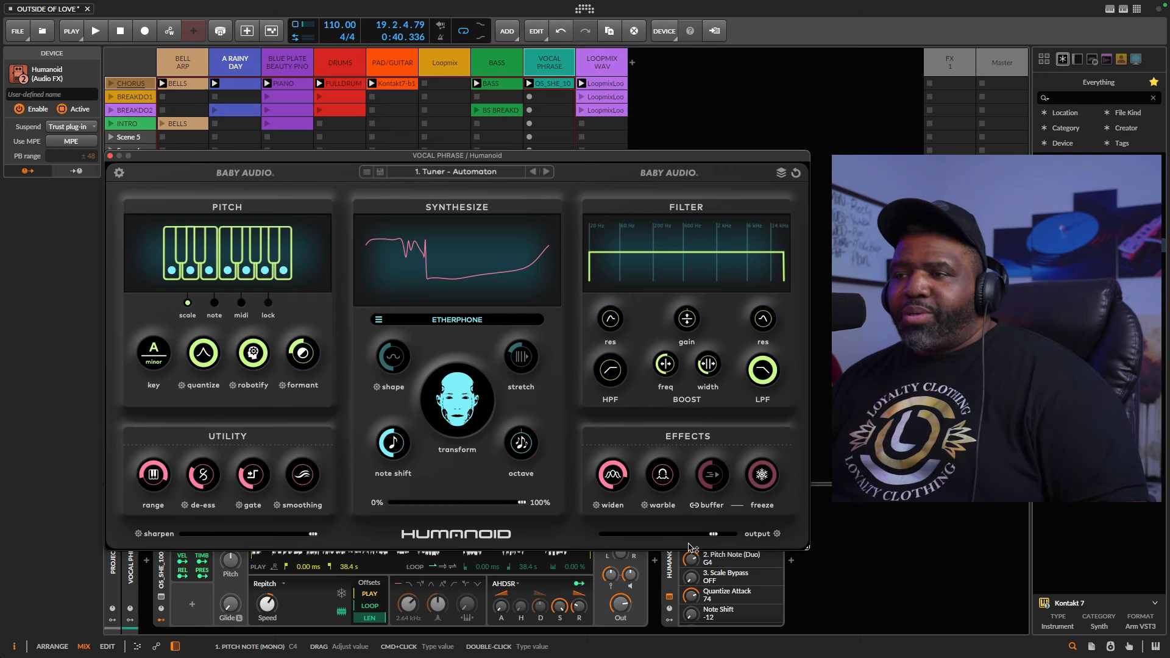
left_click(455, 172)
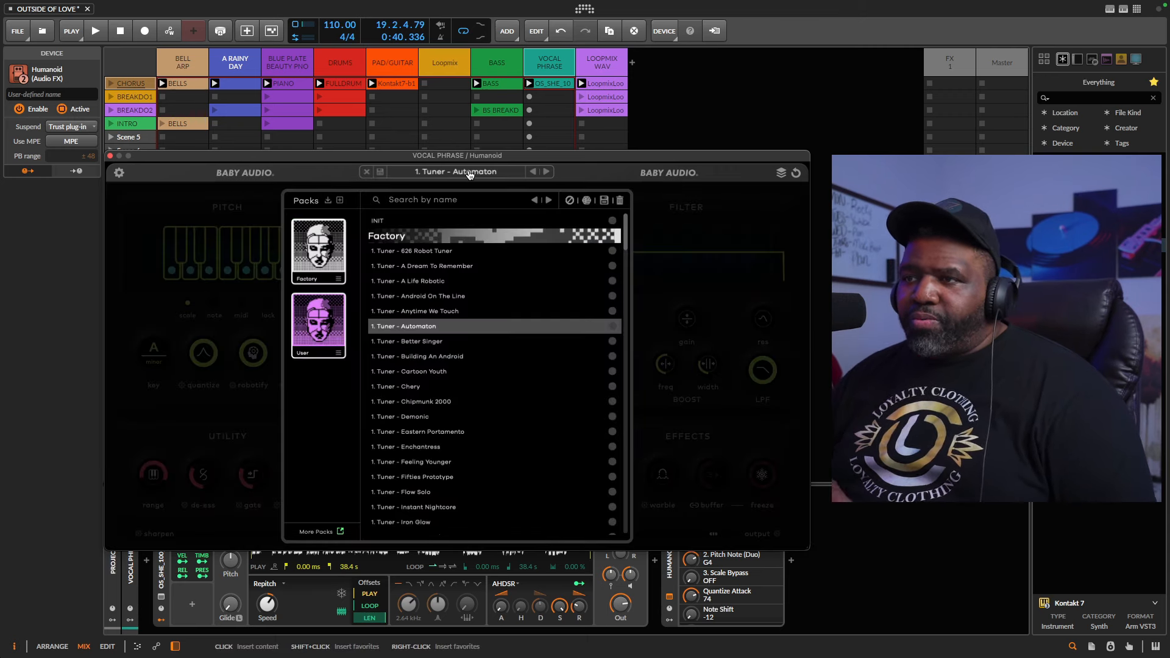
Audition Tuner - Enchantress, Malfunction, Fifth Floor, Make Into Synth and Beat Voicer presets
left_click(406, 446)
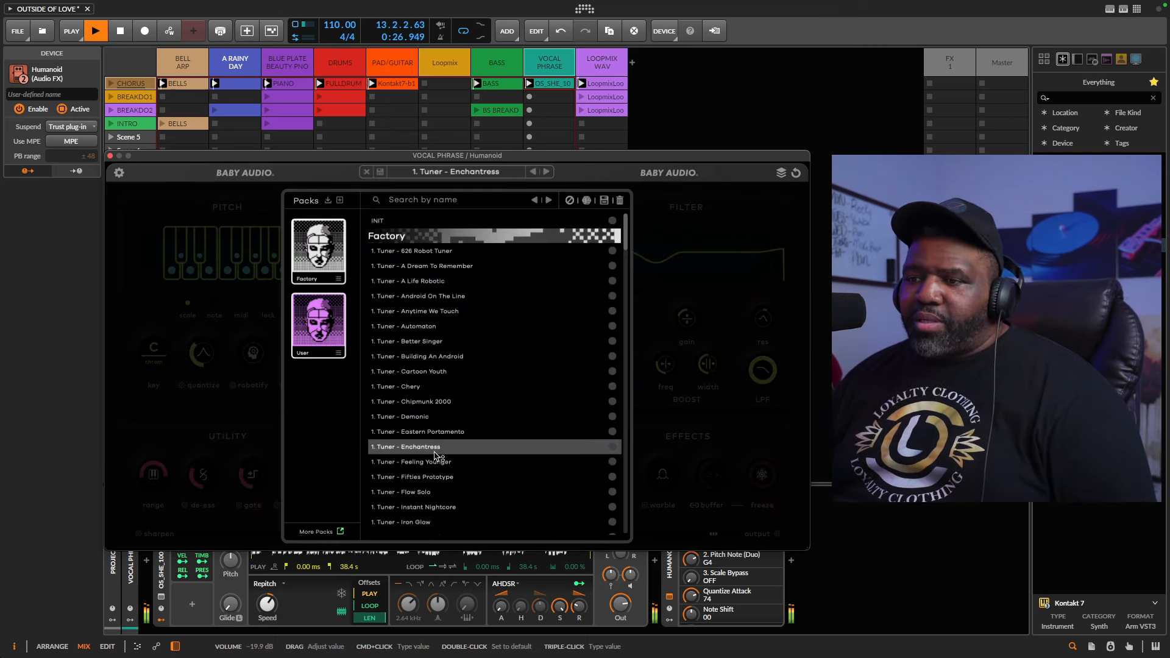
scroll("down", 3)
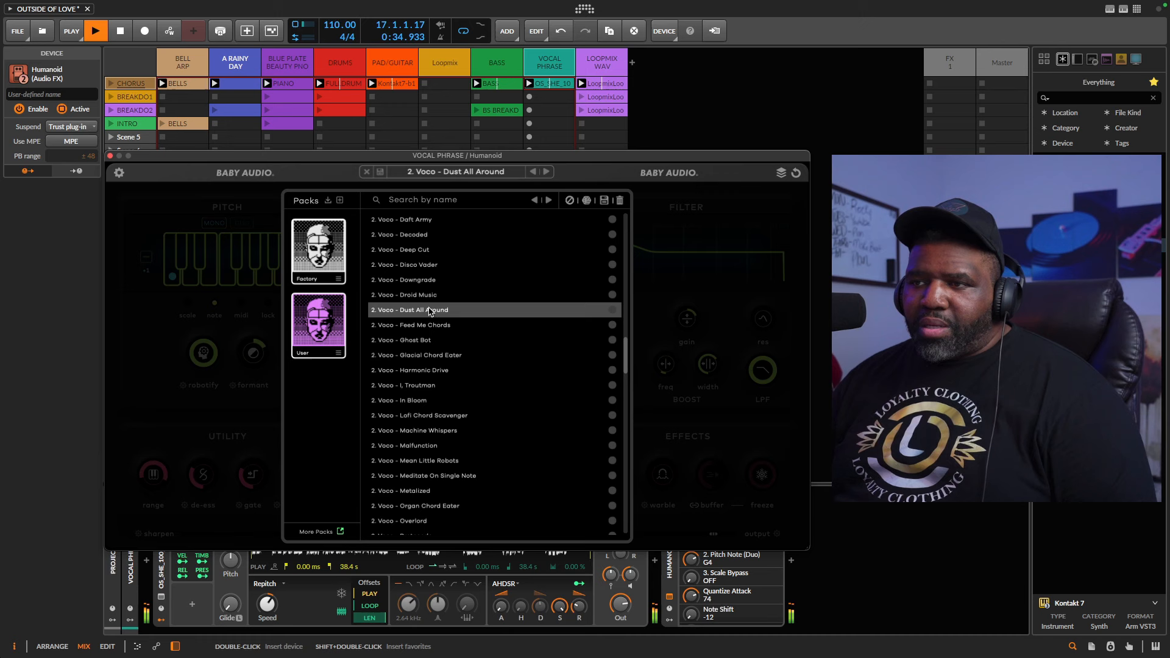
left_click(409, 400)
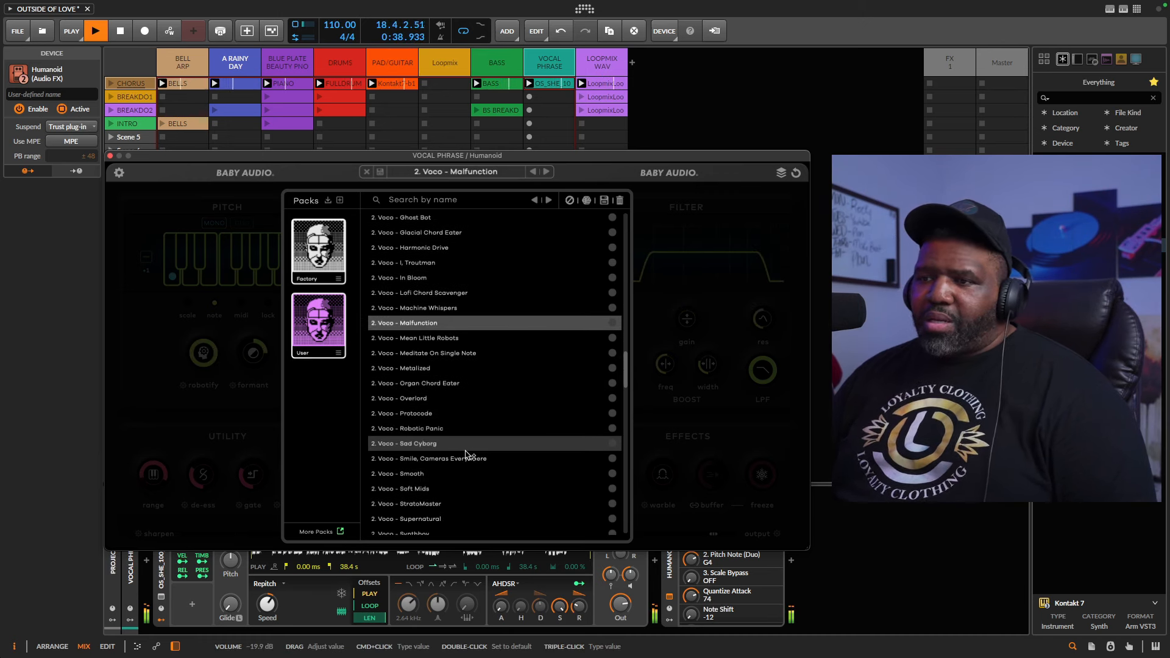
left_click(407, 413)
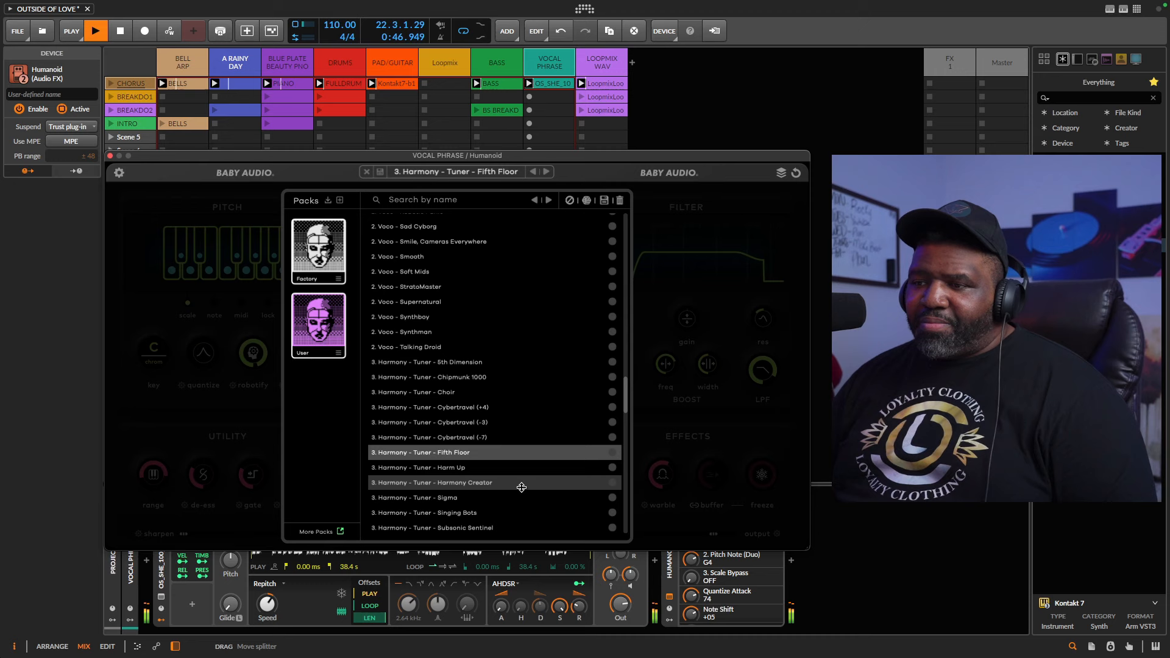
left_click(433, 482)
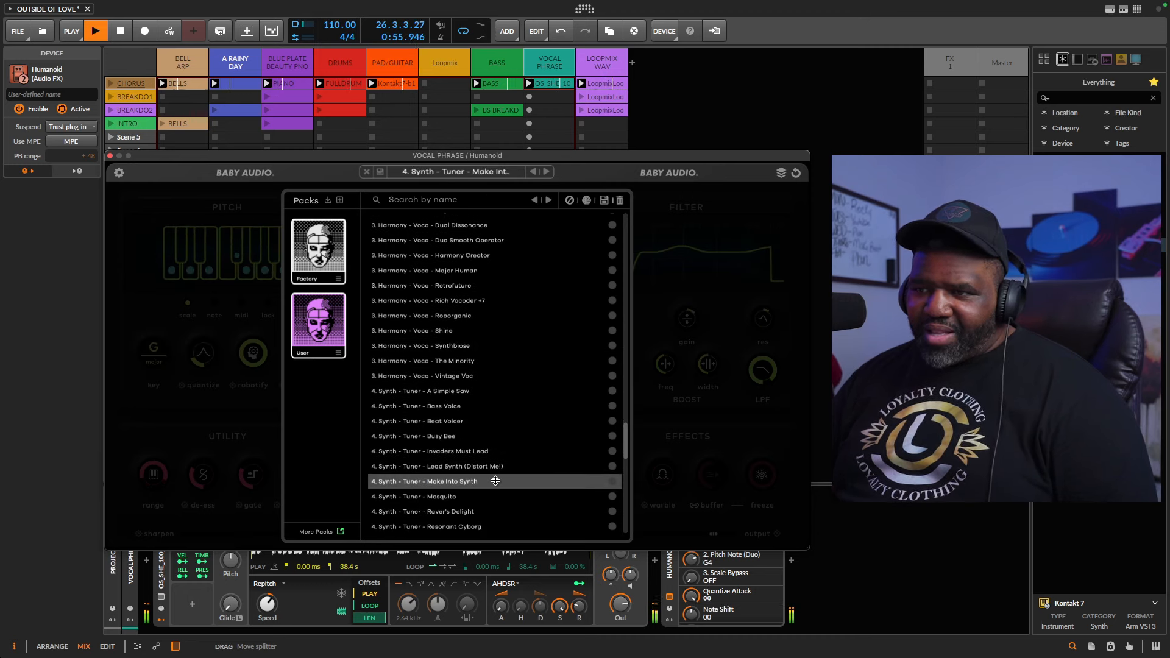
left_click(417, 421)
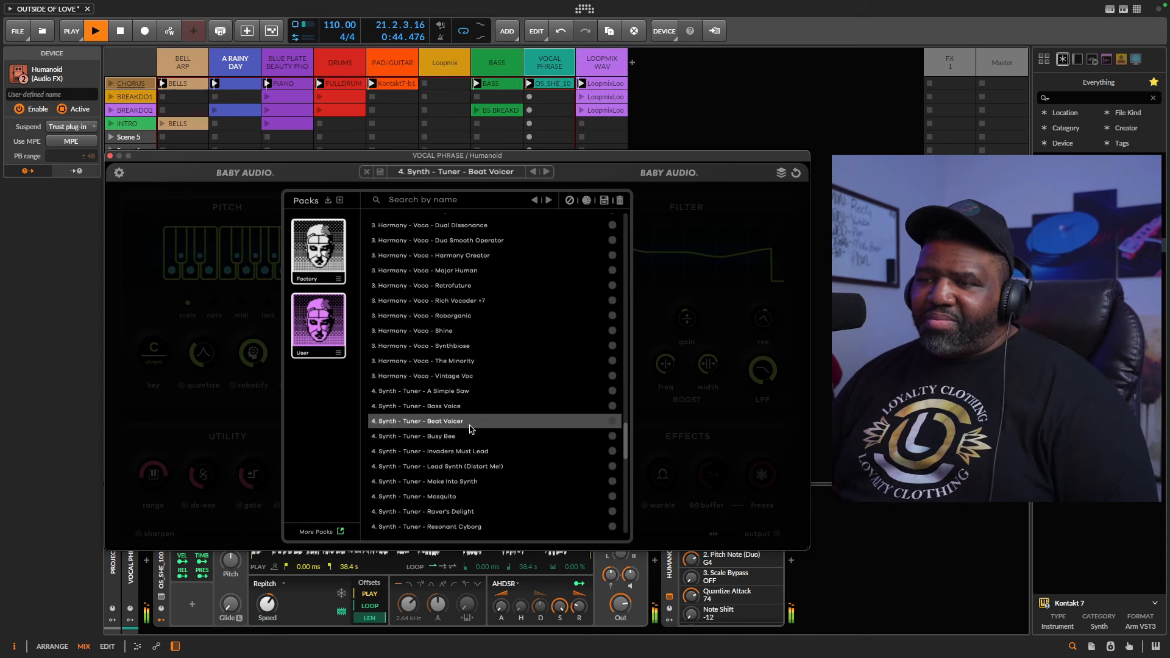
Try Chorus Topper, Dropped Balls and Guitar Electric Mech, then settle on BG Vocals
scroll("down", 3)
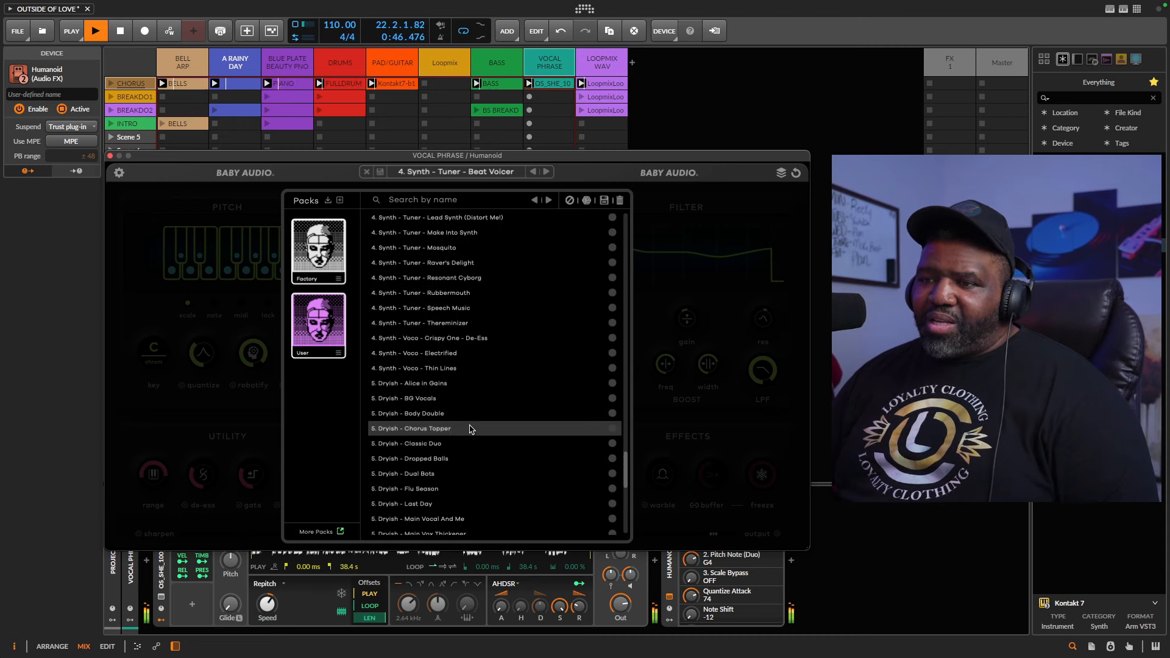
double_click(410, 428)
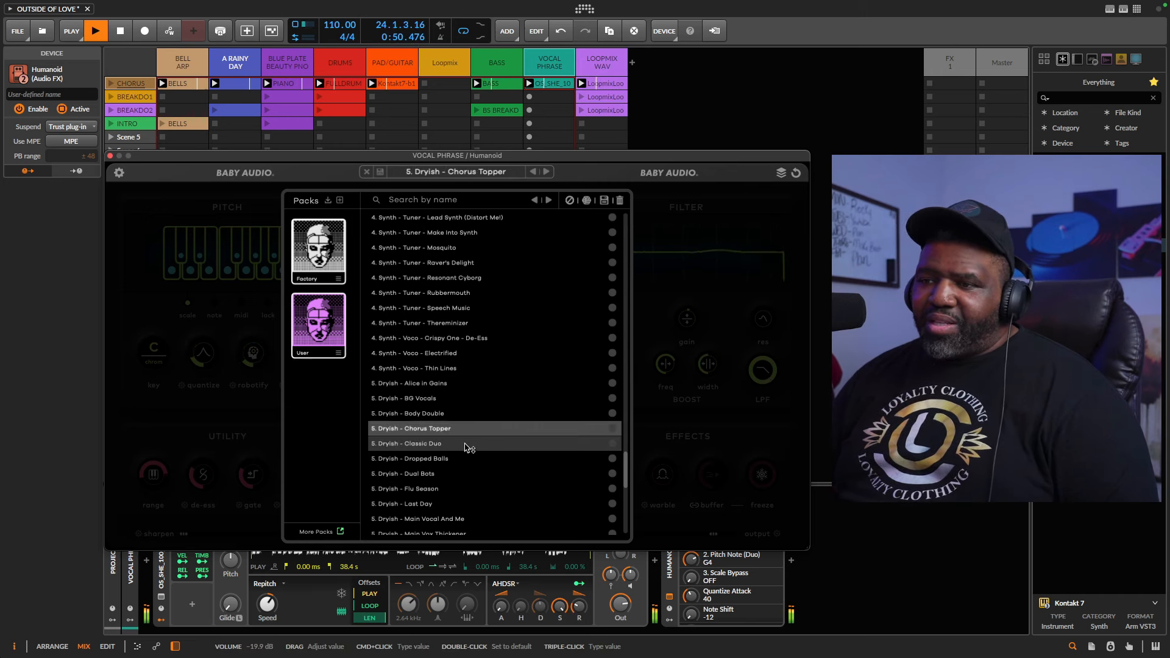
left_click(409, 443)
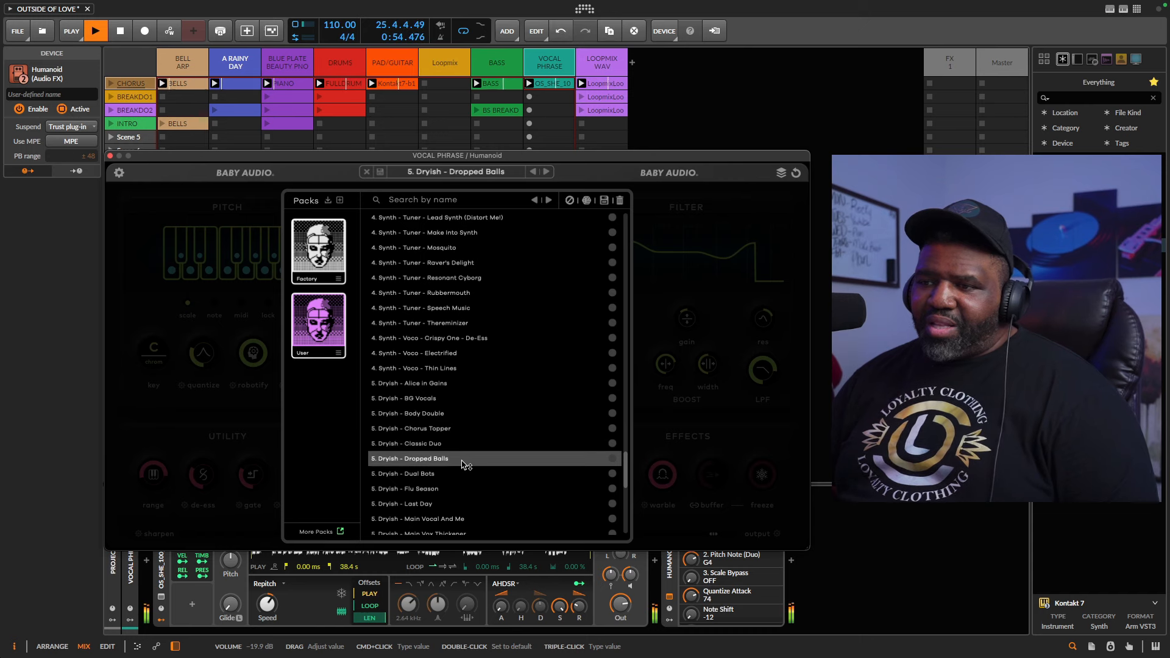
scroll("down", 3)
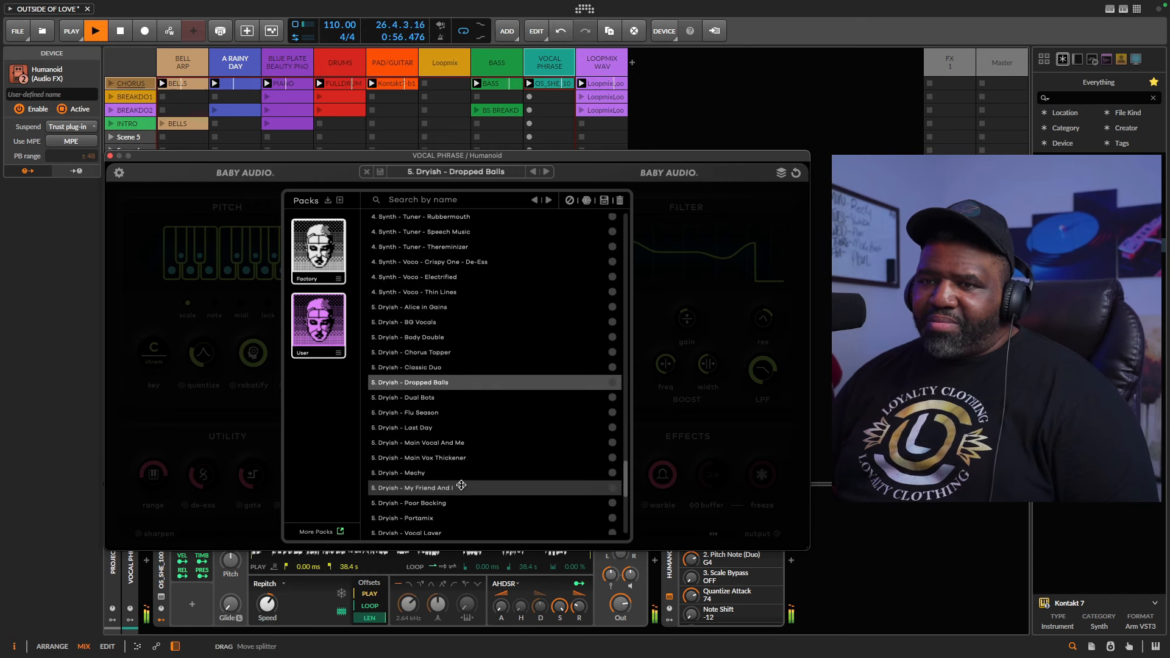
left_click(399, 472)
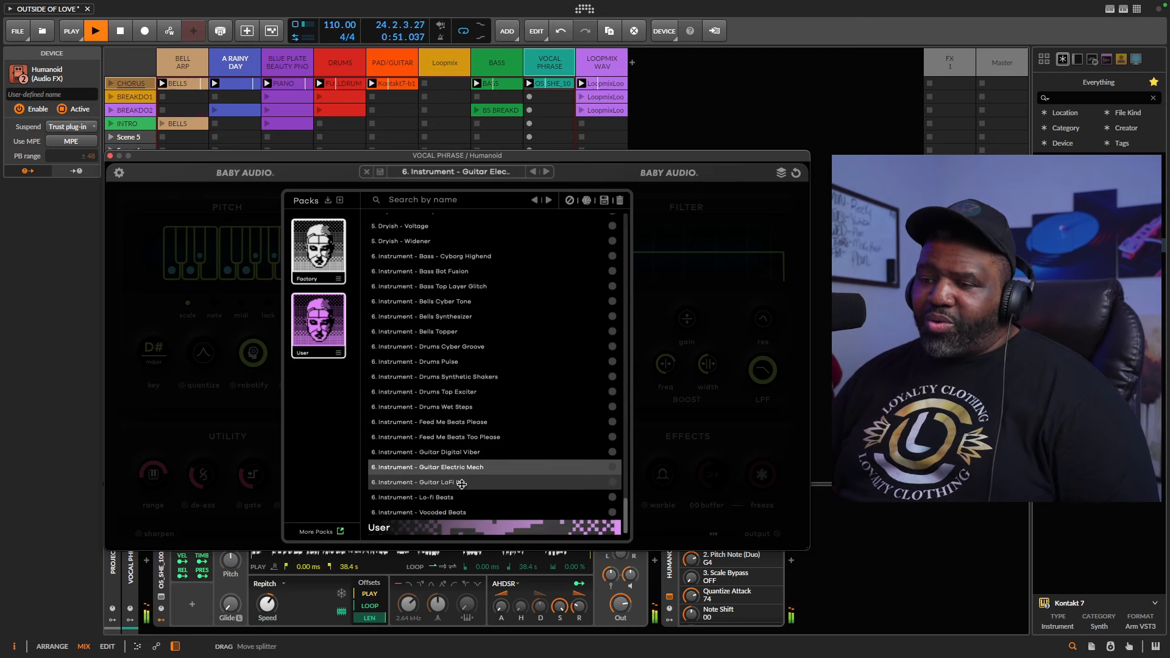
scroll("down", 3)
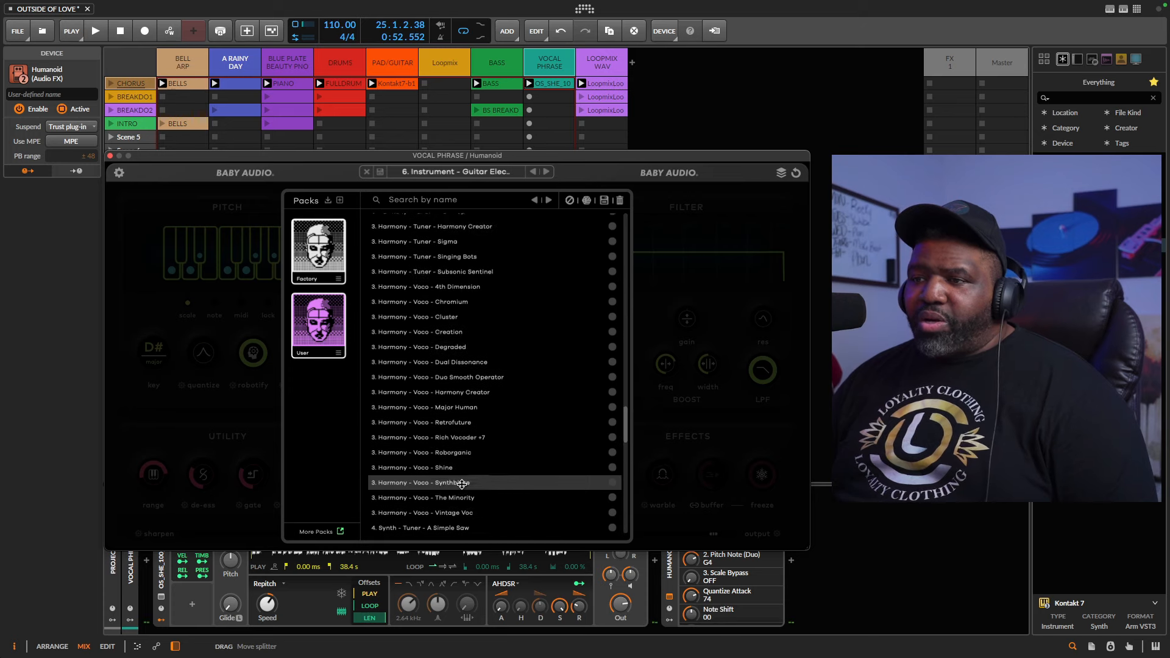
scroll("down", 3)
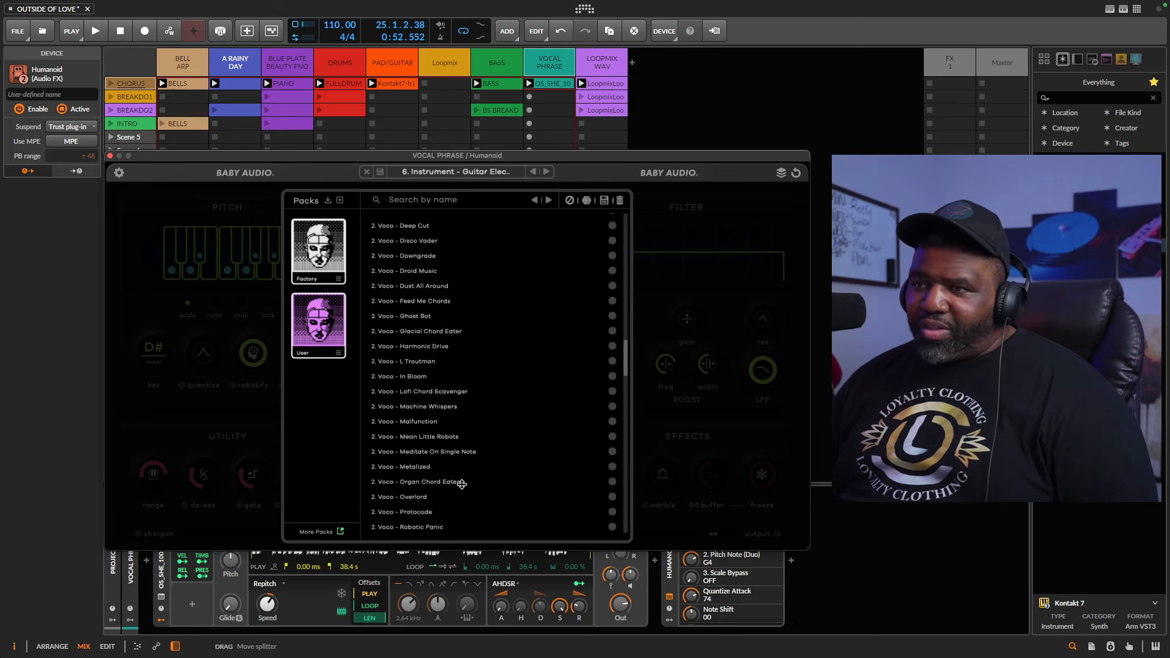
scroll("down", 3)
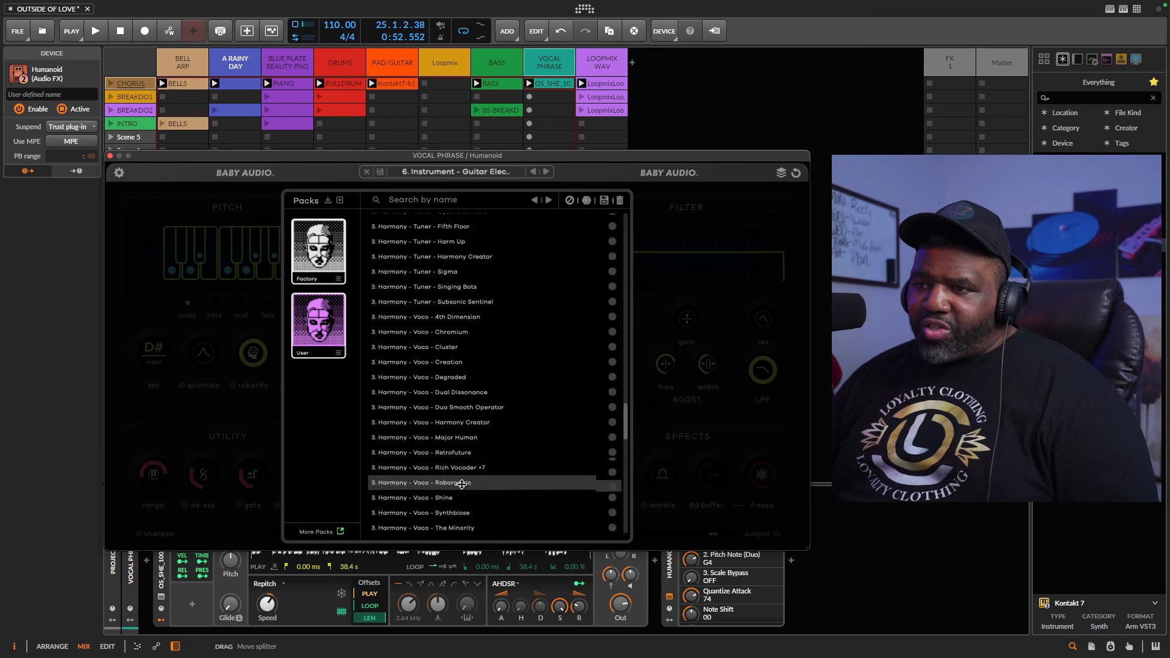
scroll("down", 3)
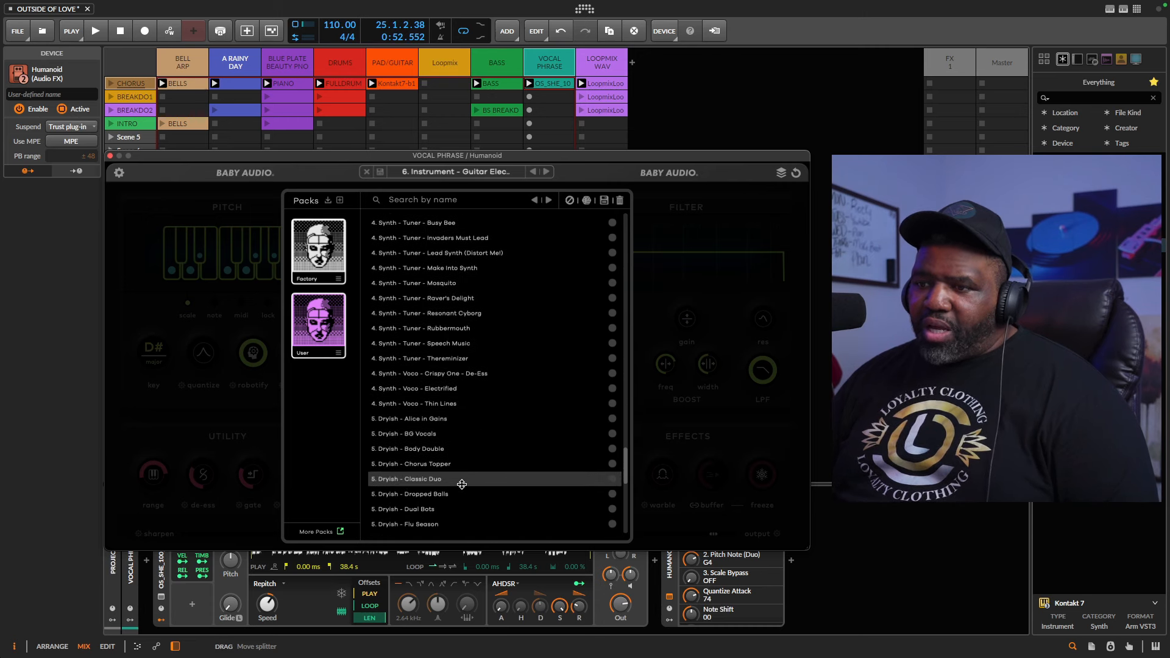
left_click(410, 464)
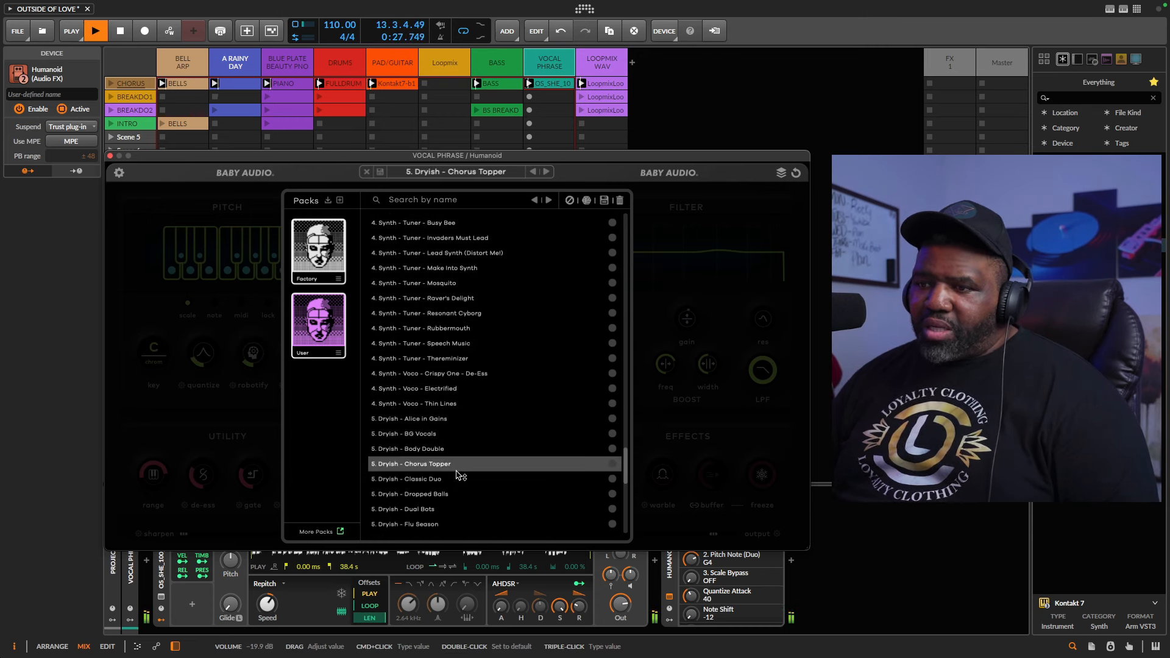
left_click(408, 433)
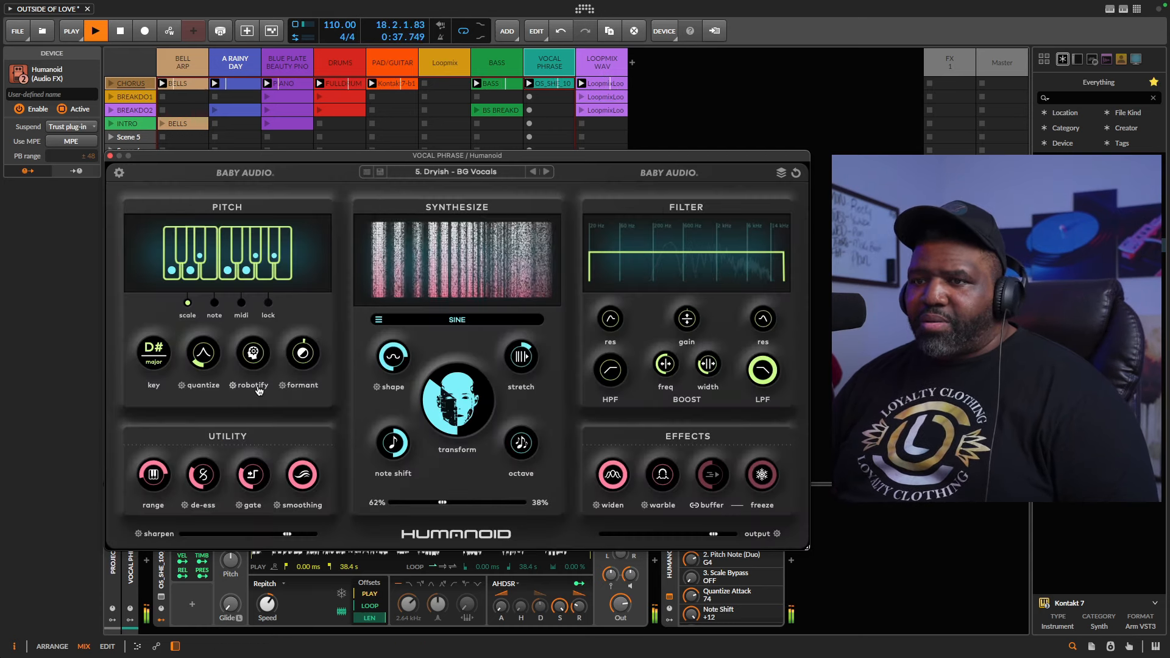
Key BG Vocals to A minor, blend transform to 35/65, and raise the high-pass cutoff
left_click(153, 352)
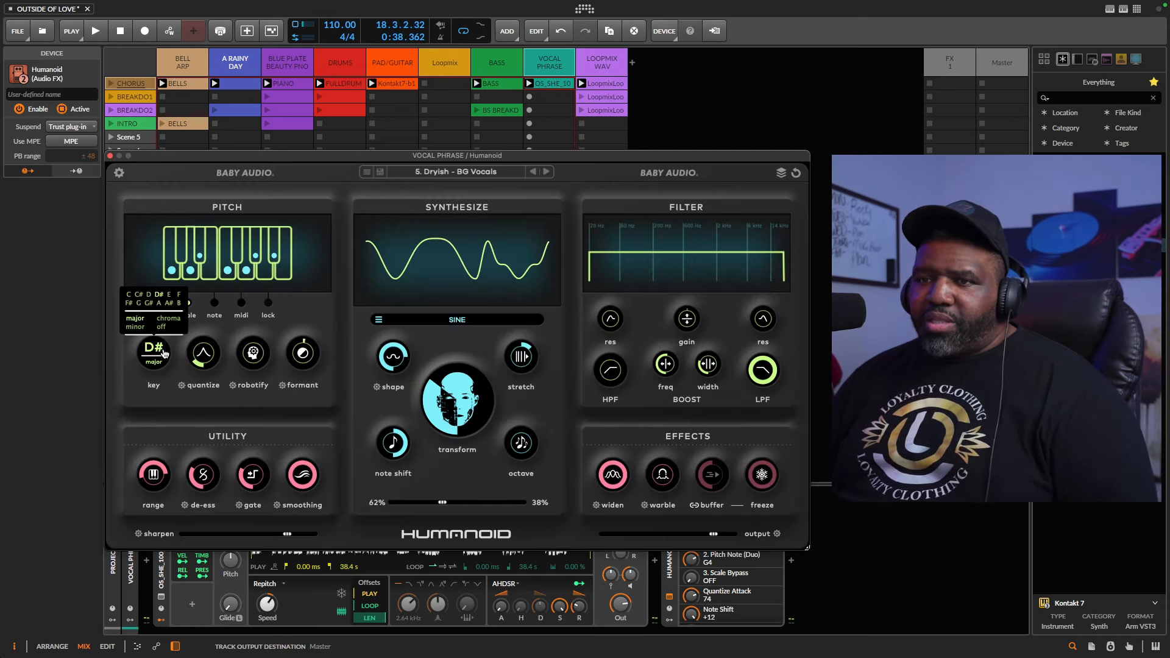
left_click(153, 351)
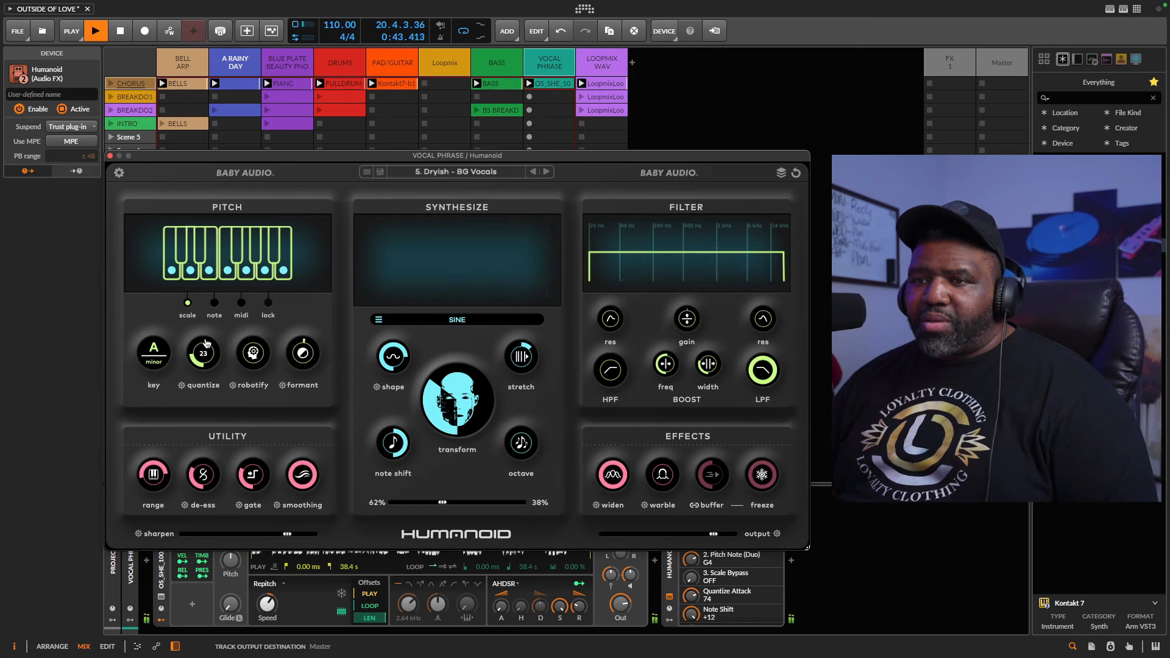
left_click_drag(202, 352, 202, 366)
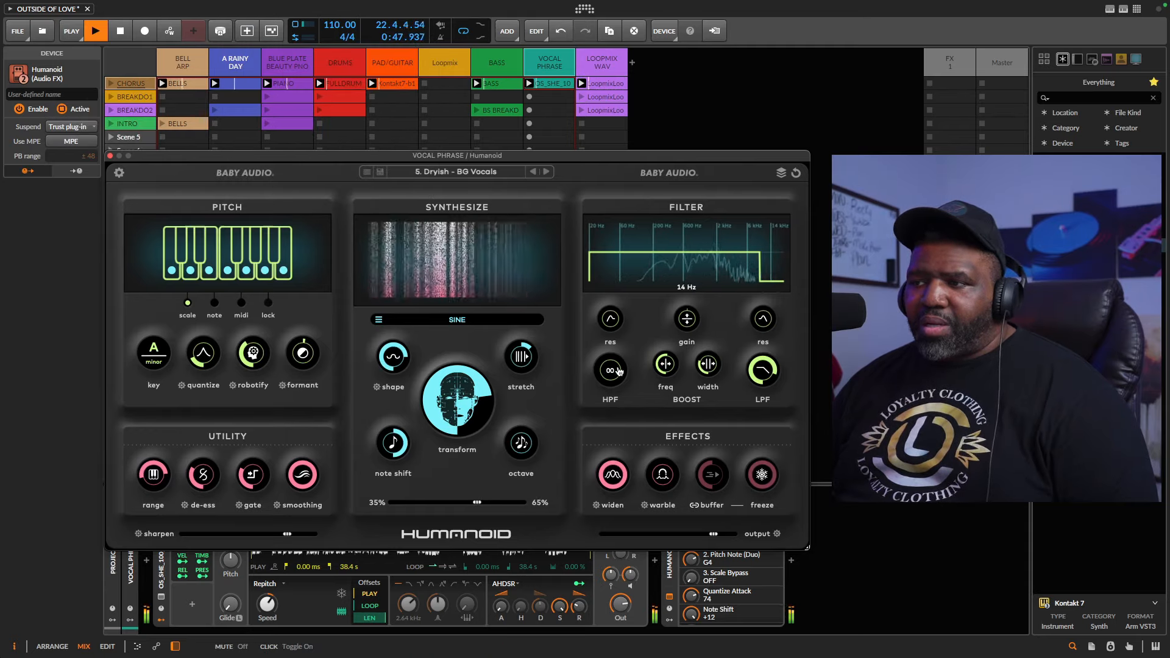
left_click_drag(611, 371, 611, 336)
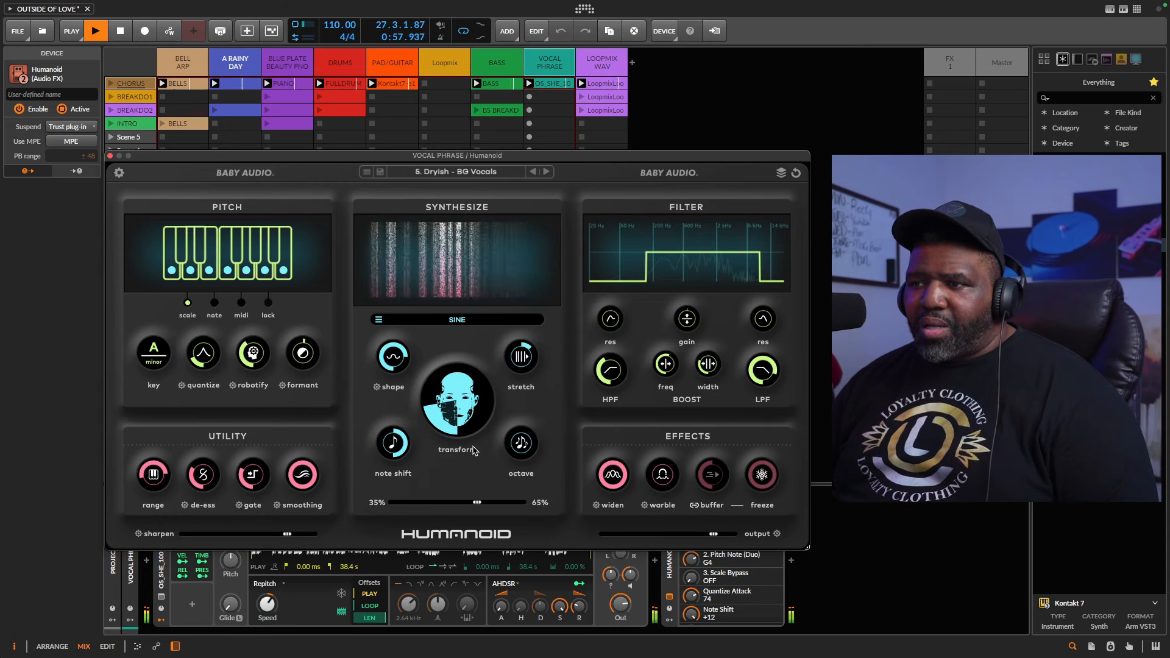
left_click_drag(465, 502, 470, 501)
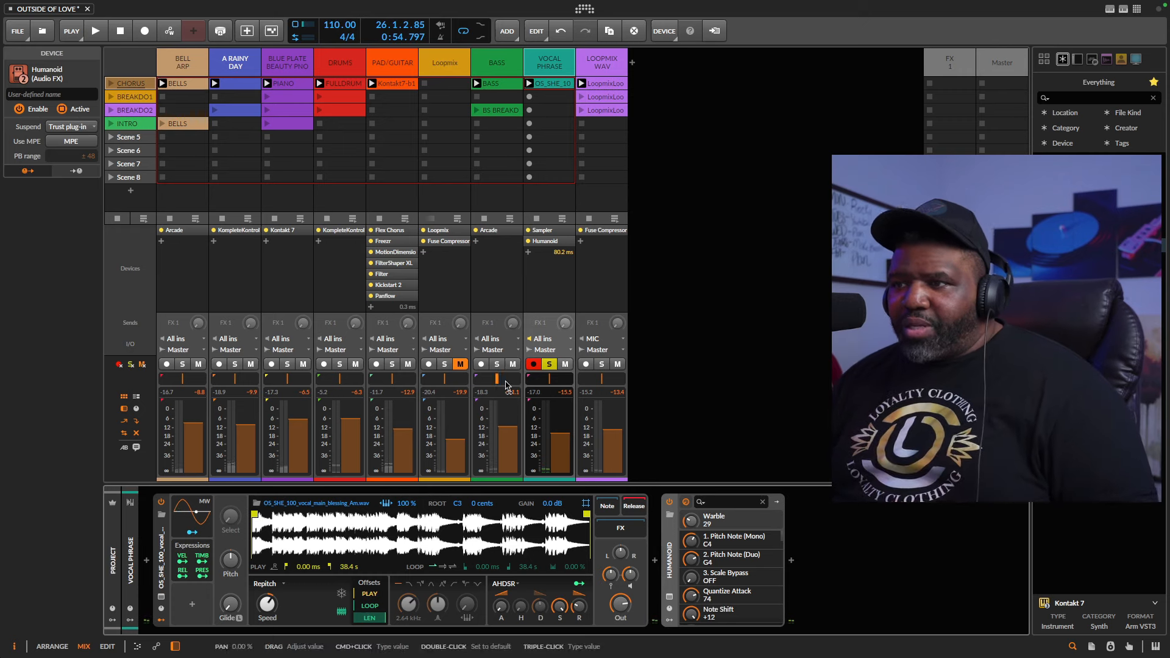
Stop playback and open the device browser after Humanoid
left_click(95, 31)
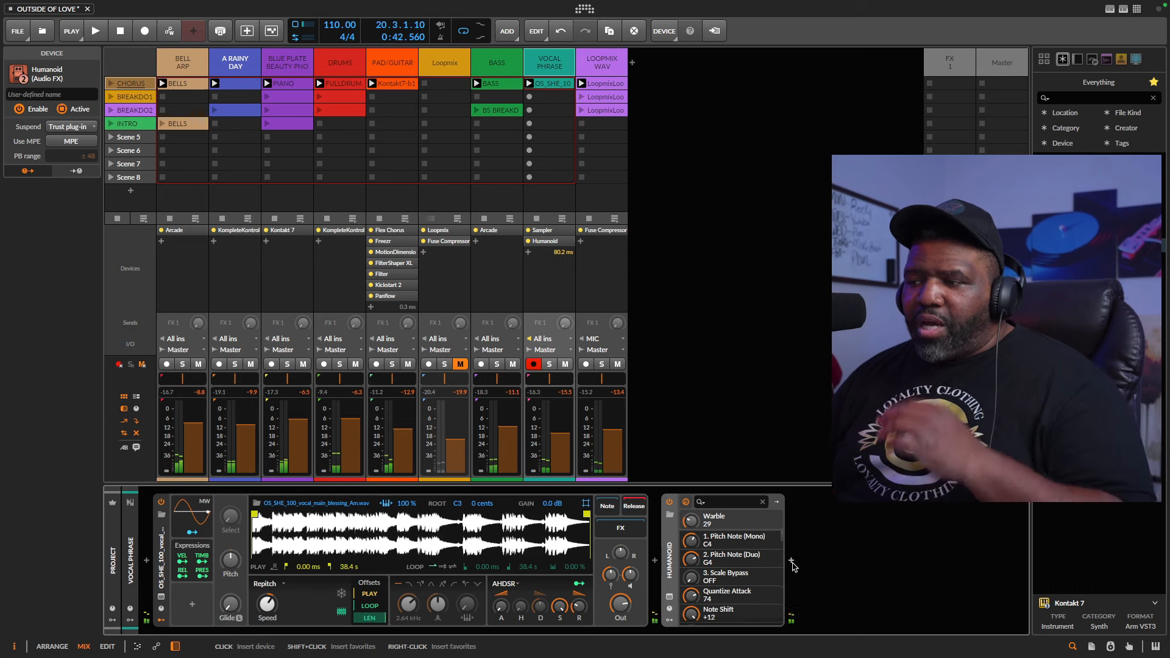
left_click(535, 343)
type("RA")
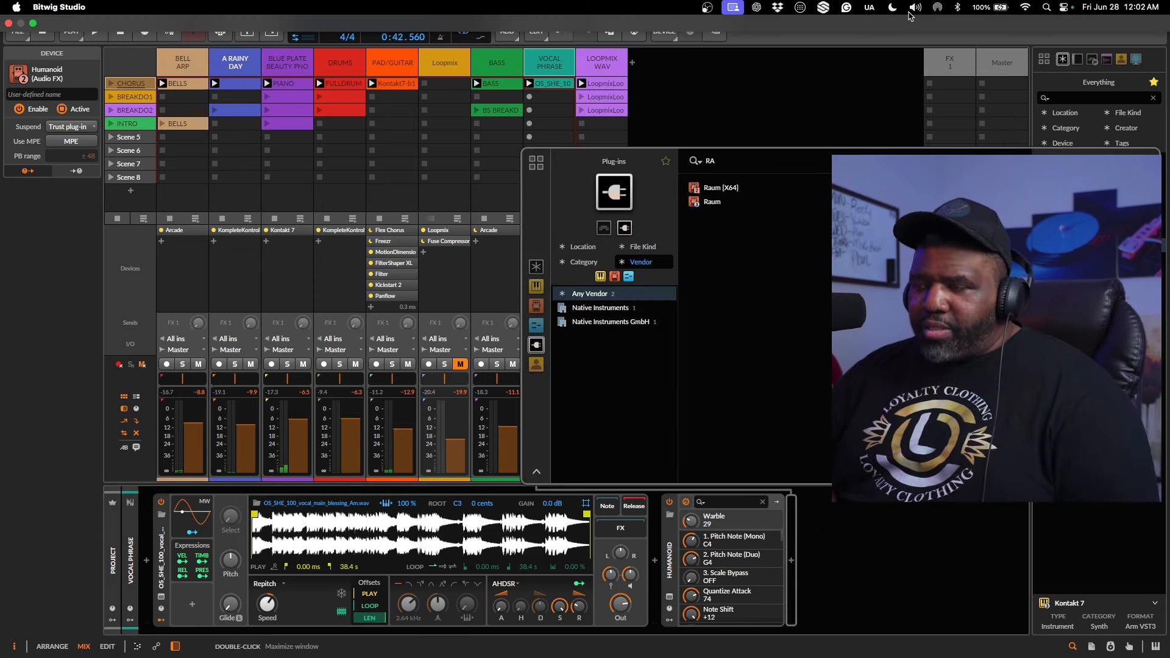
Insert Raum reverb after Humanoid from the browser results
double_click(712, 199)
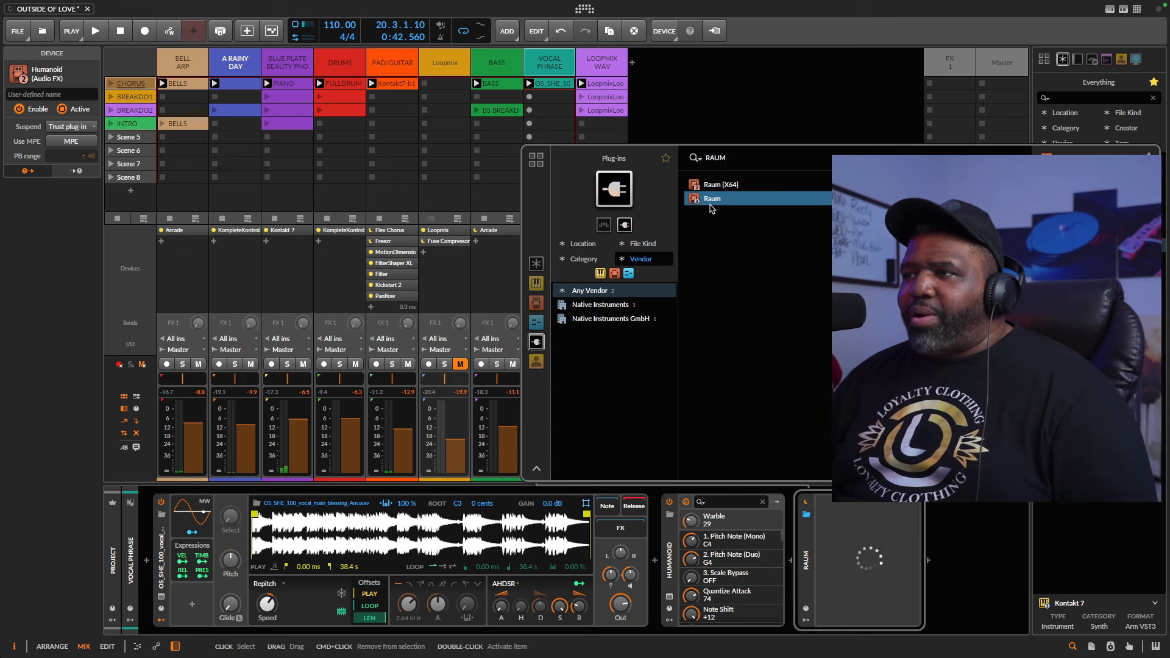
double_click(712, 198)
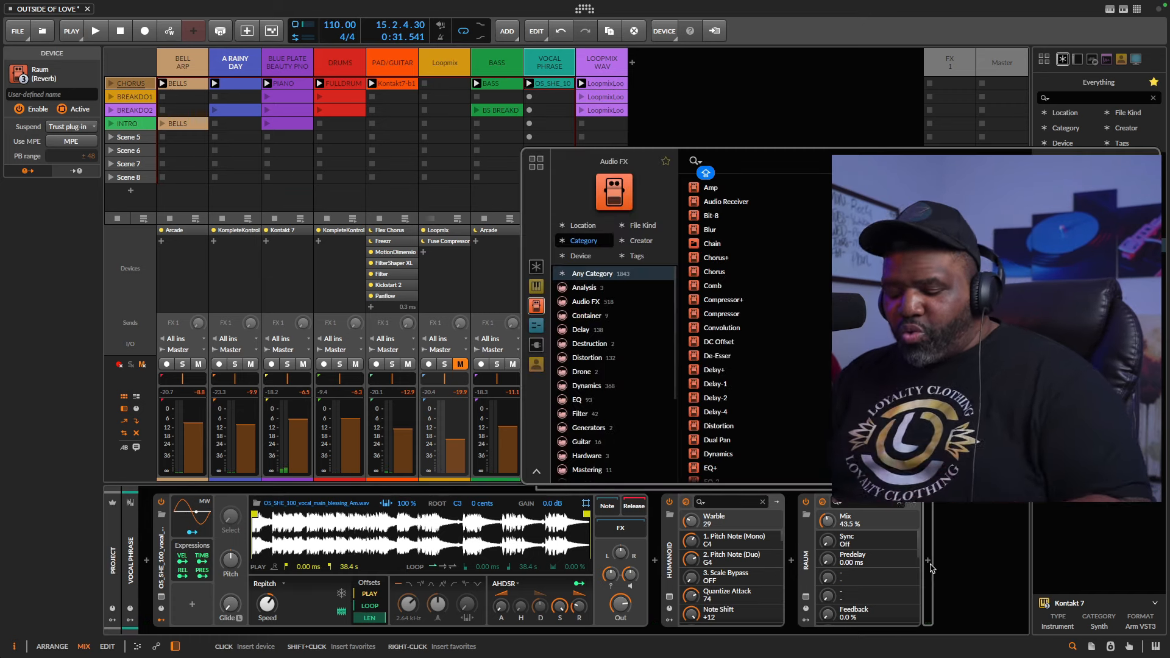
Search 'HUM' and insert a second Humanoid after the Raum reverb
type("HUM")
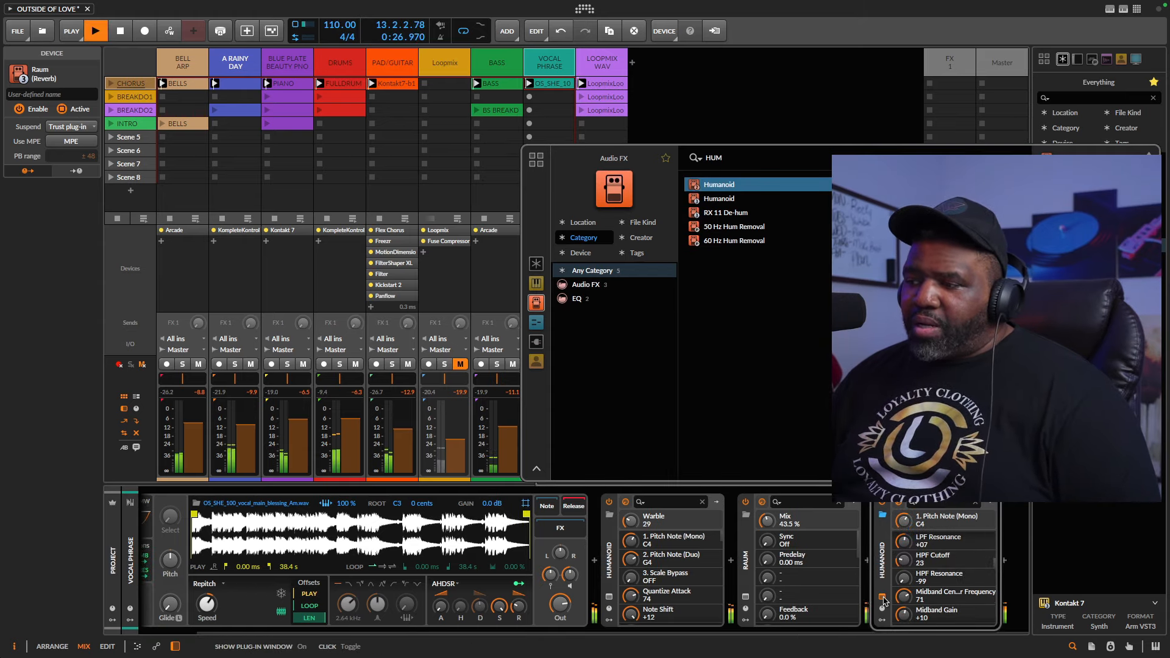
double_click(718, 183)
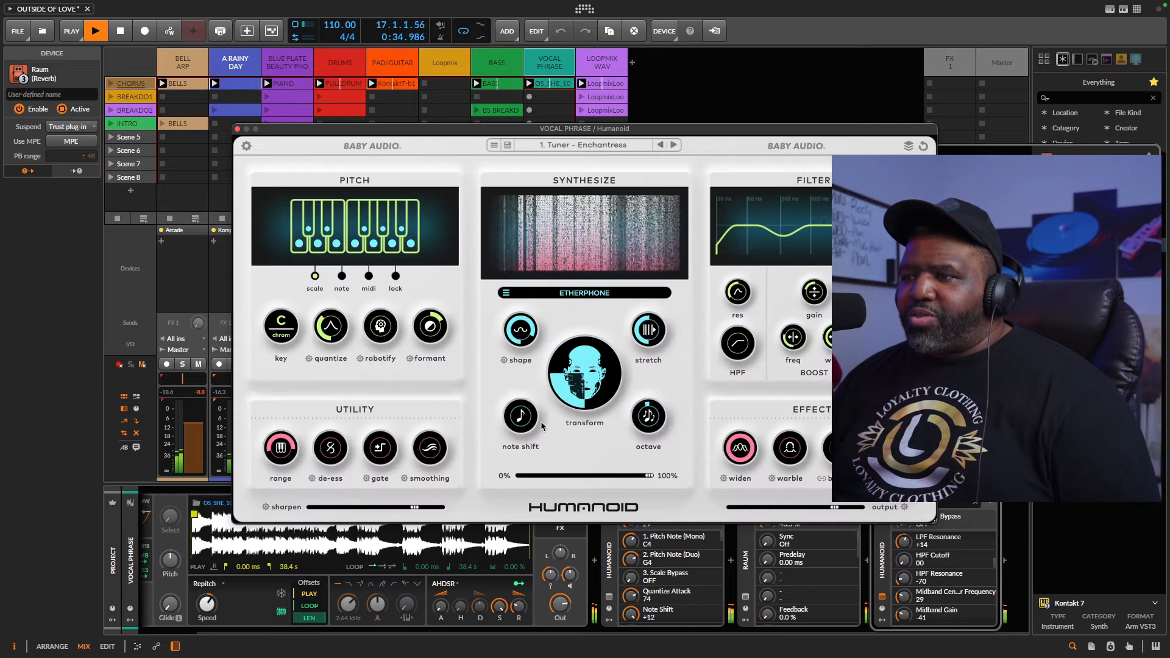
Key the second Humanoid to A minor, then close and reopen its interface
left_click(280, 326)
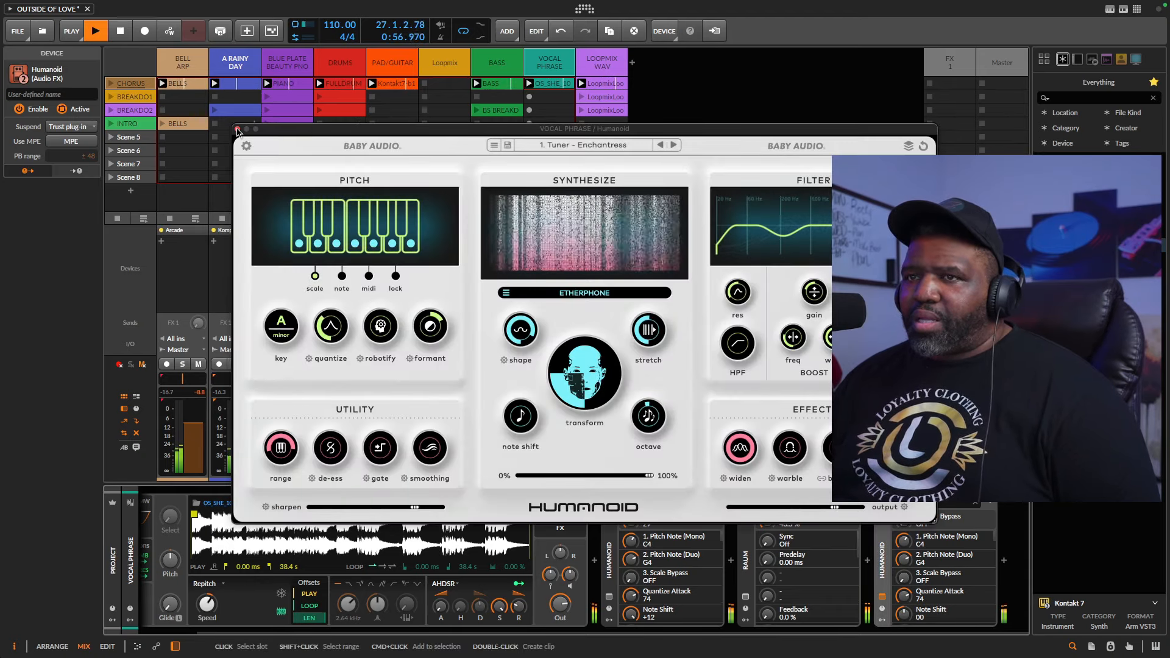
left_click(239, 129)
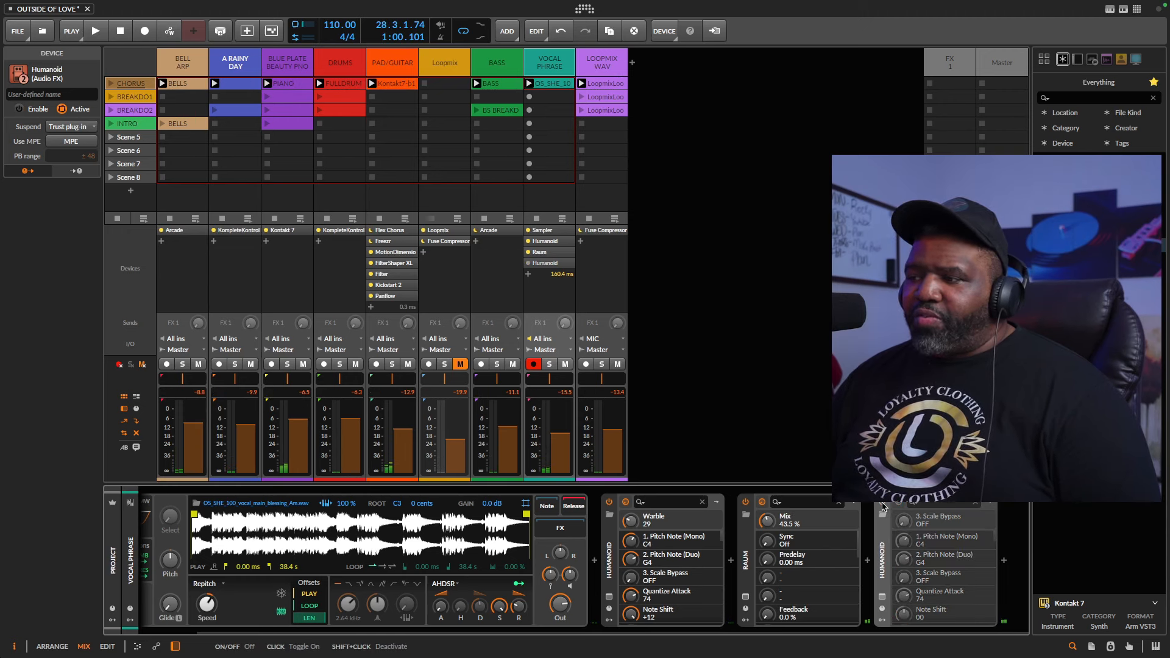
left_click(95, 30)
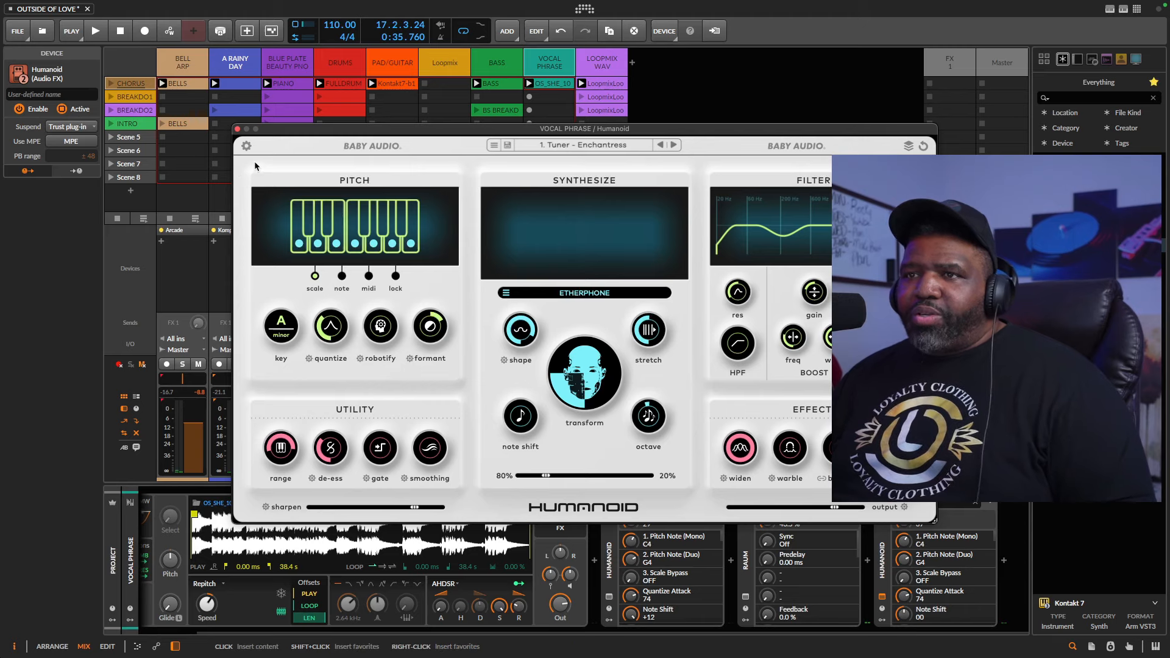
Toggle Humanoid's settings to the dark theme and dismiss the settings panel
left_click(246, 145)
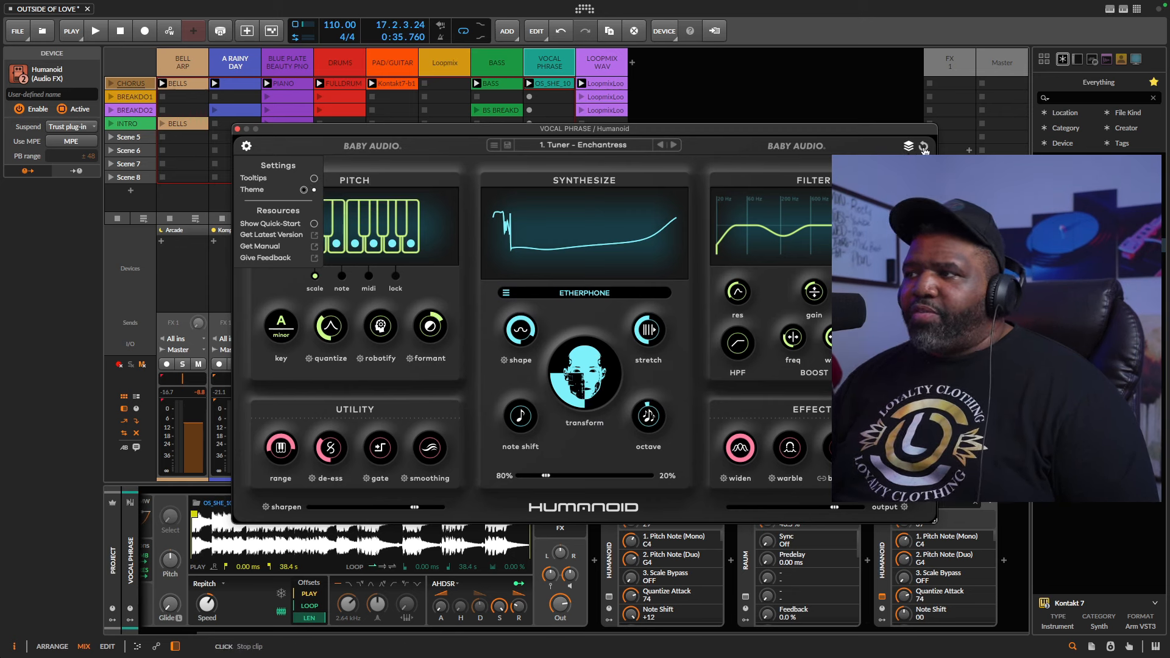
left_click(246, 146)
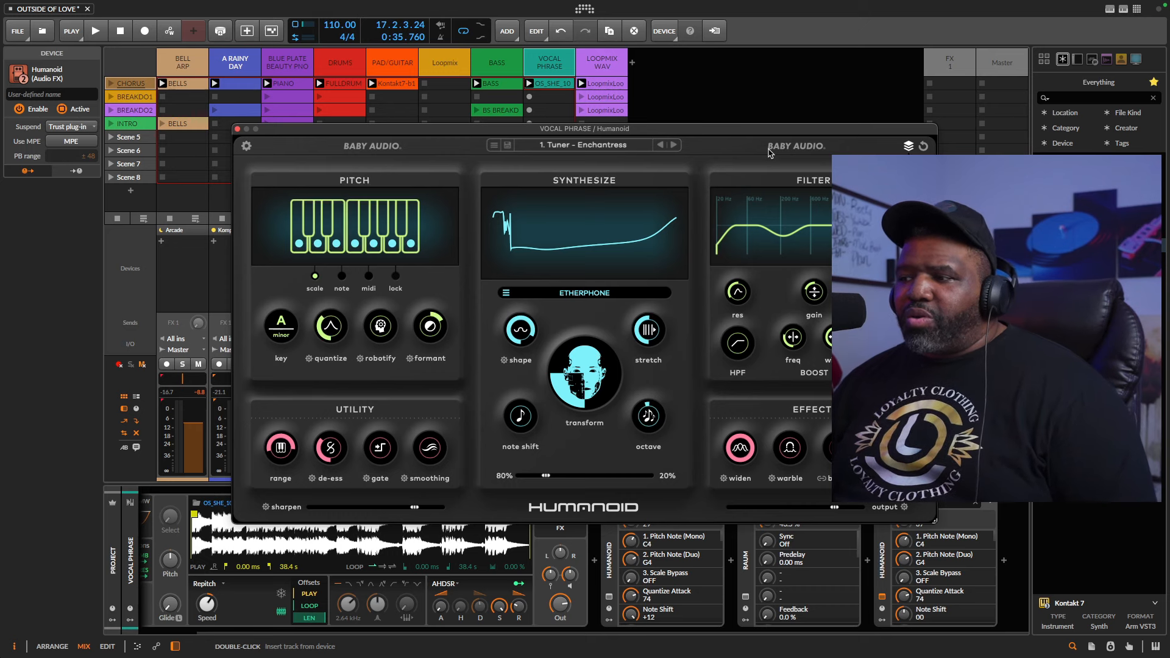